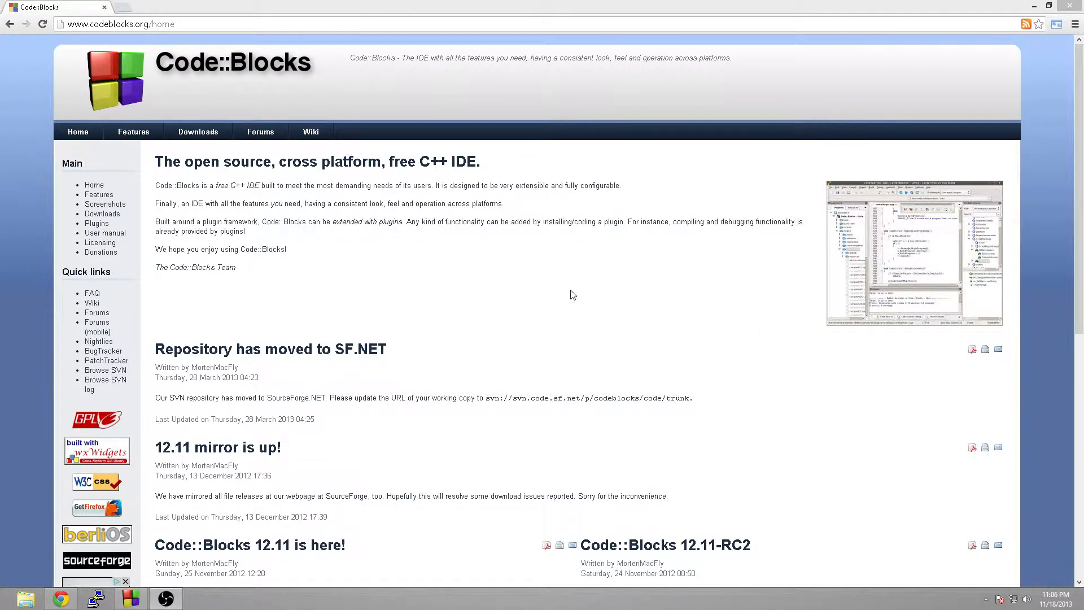
pyautogui.moveTo(499, 257)
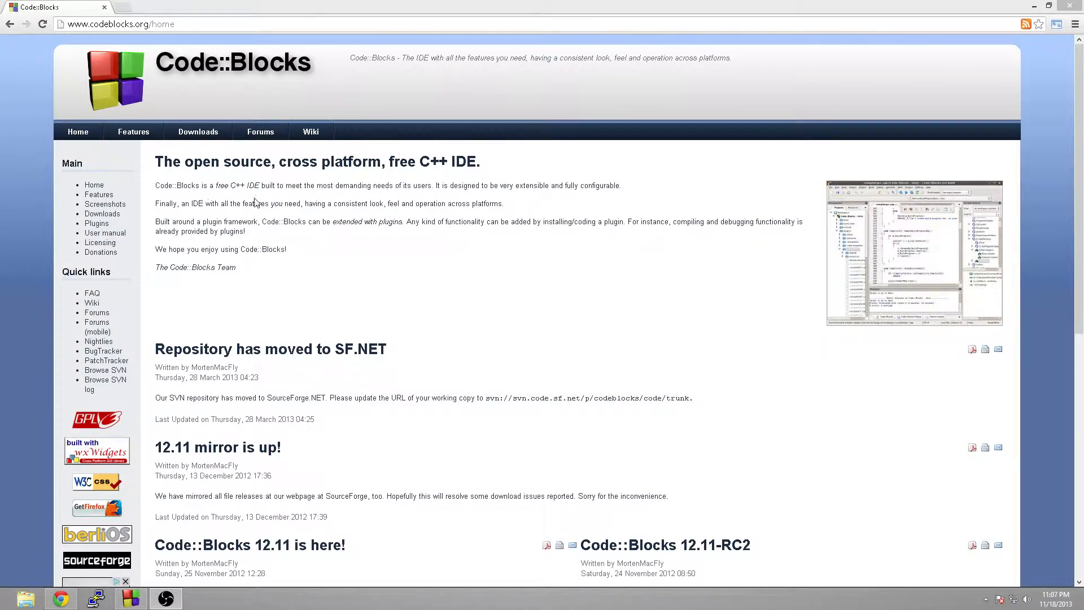
pyautogui.moveTo(266, 197)
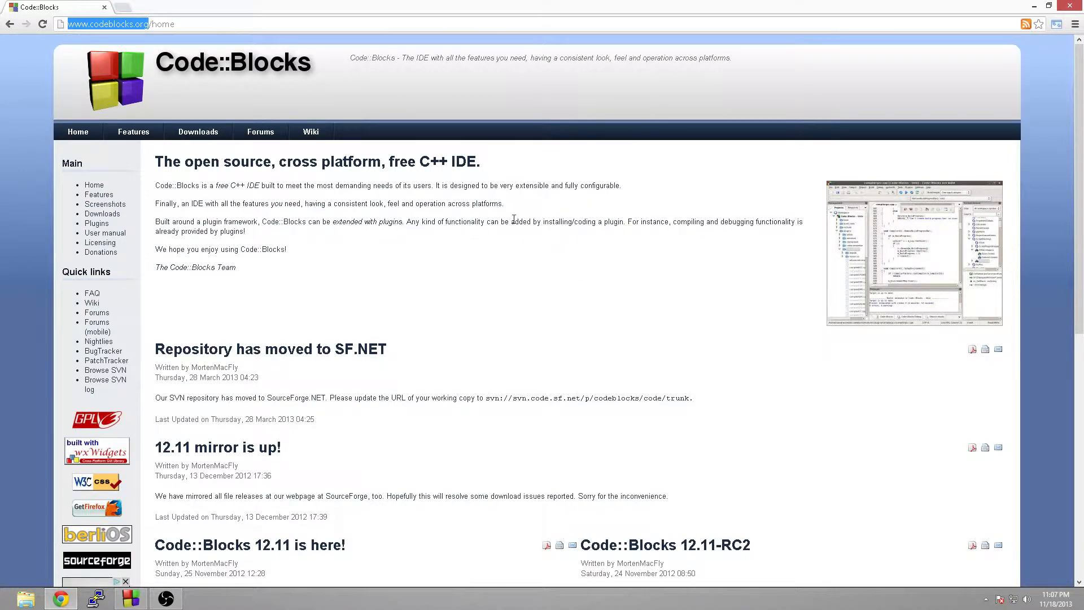
# - Go to the Downloads page from the site's navigation bar
pyautogui.click(197, 131)
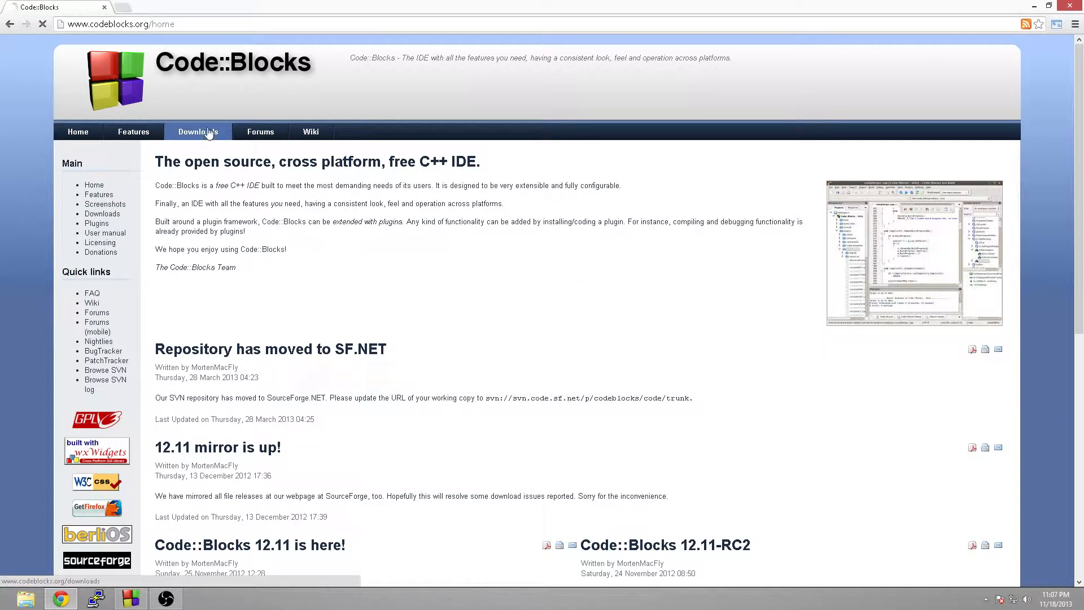
pyautogui.click(198, 131)
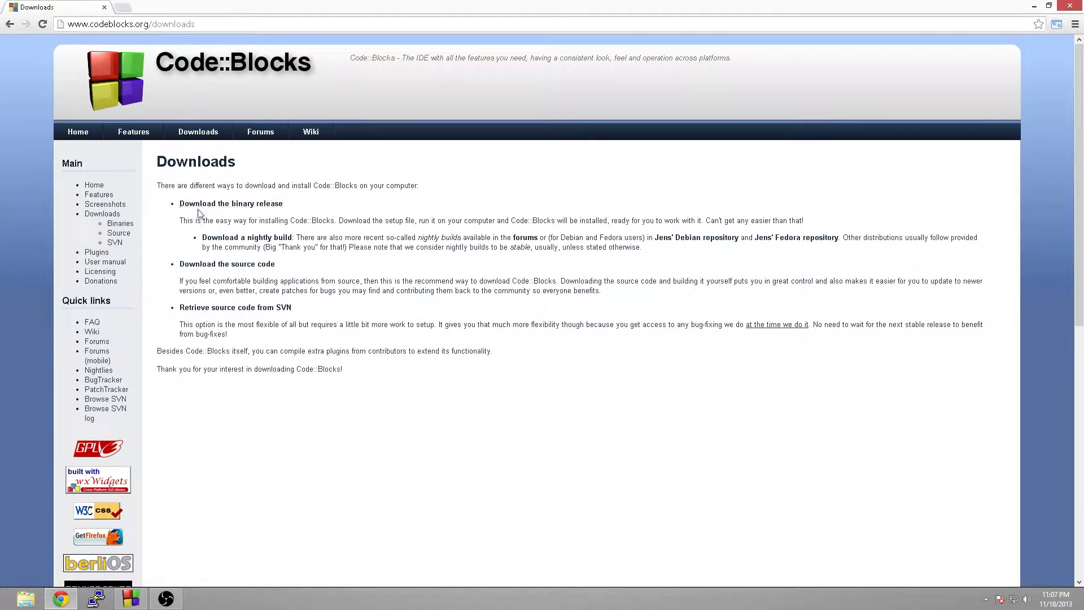
pyautogui.moveTo(274, 239)
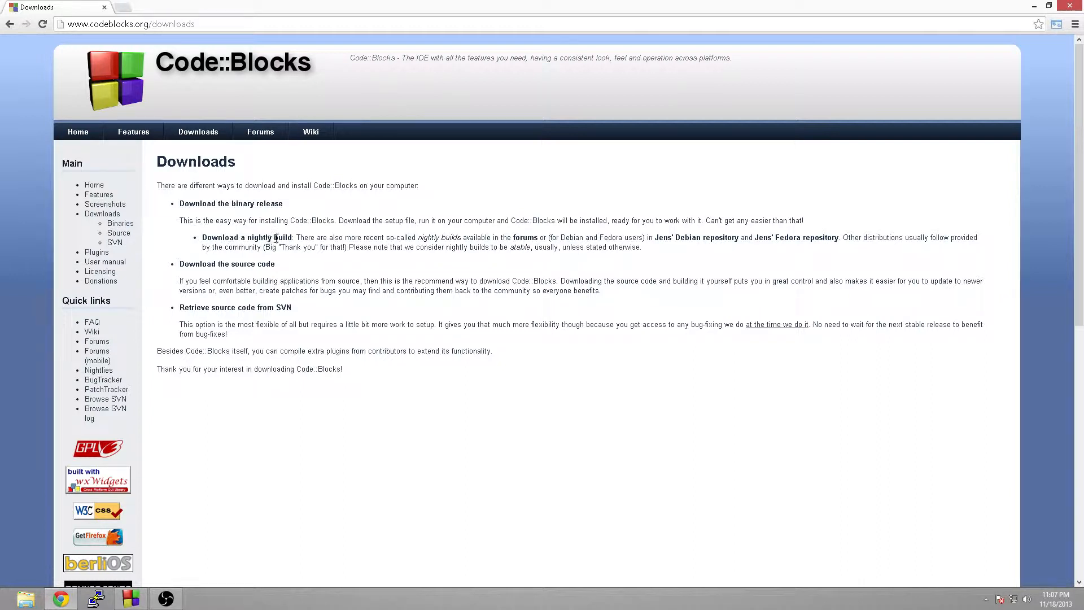
pyautogui.moveTo(235, 307)
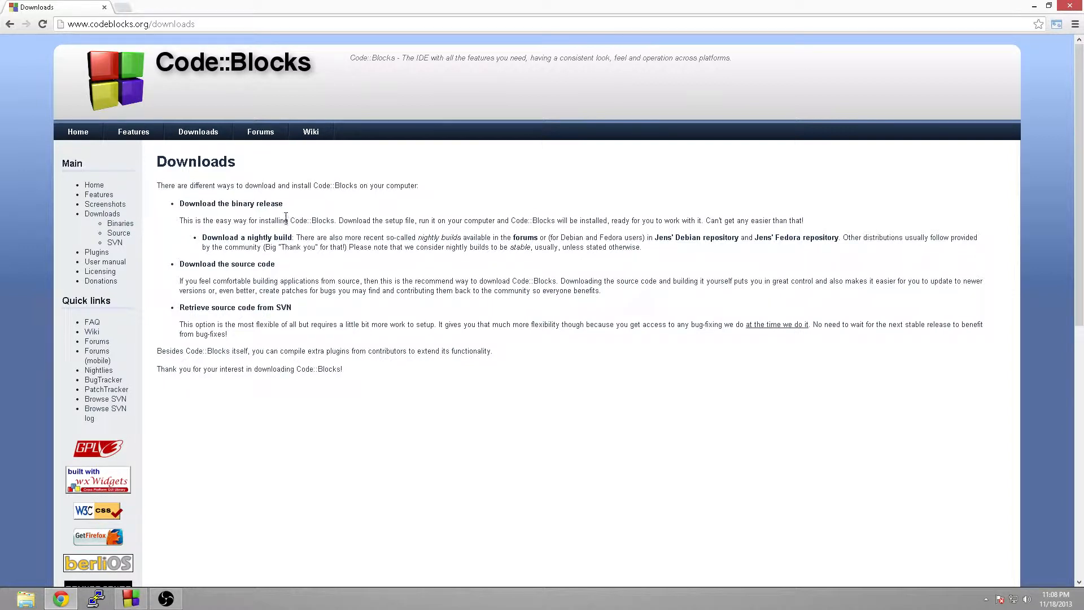
pyautogui.moveTo(231, 203)
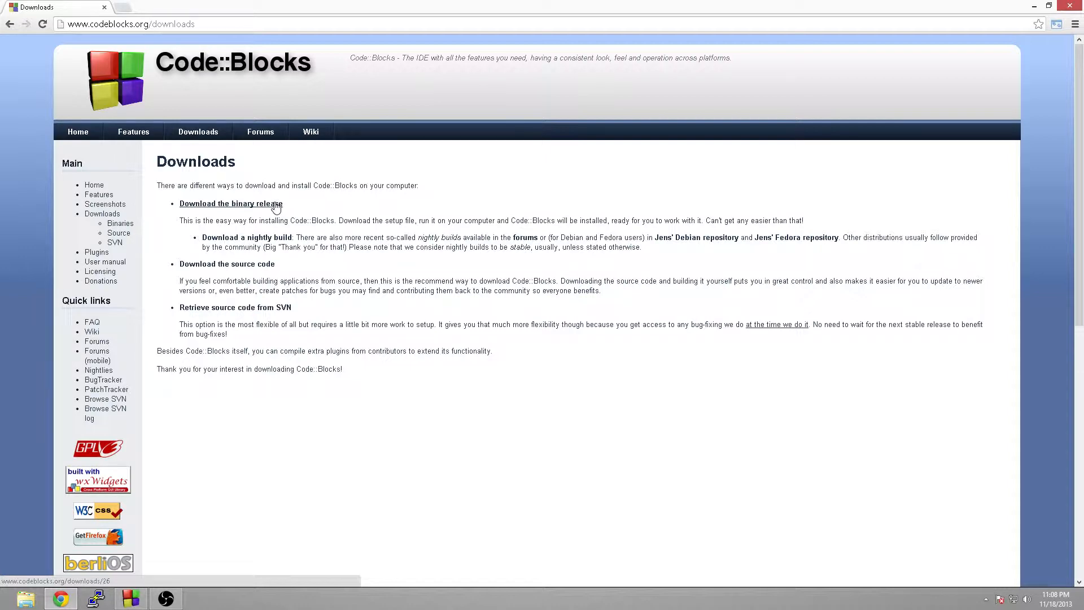
# - Open 'Download the binary release' and scroll to the Windows 2000/XP/Vista/7 installer table
pyautogui.click(230, 203)
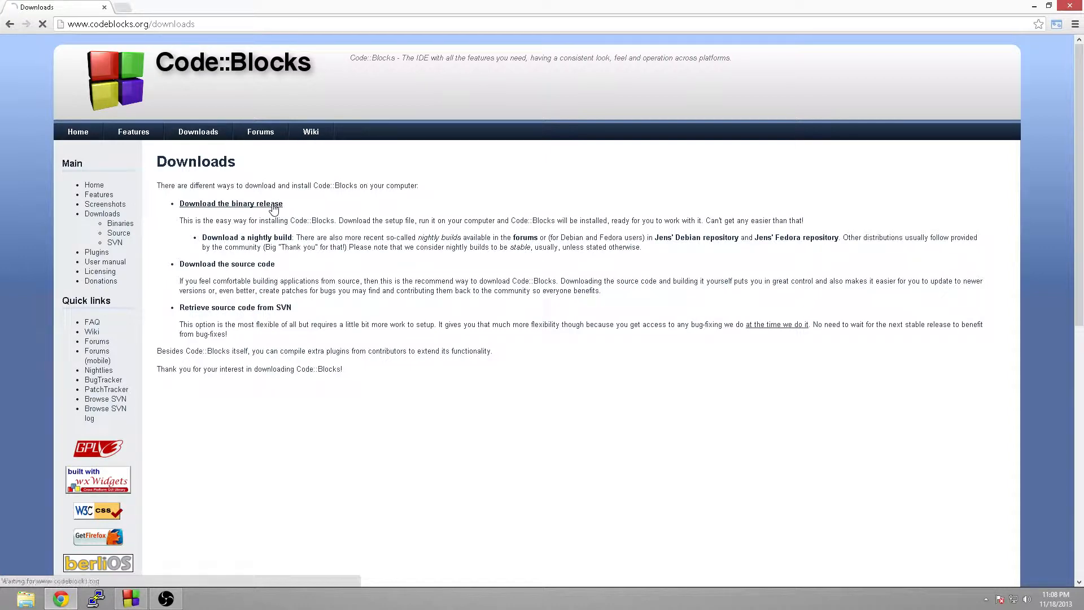
pyautogui.click(231, 203)
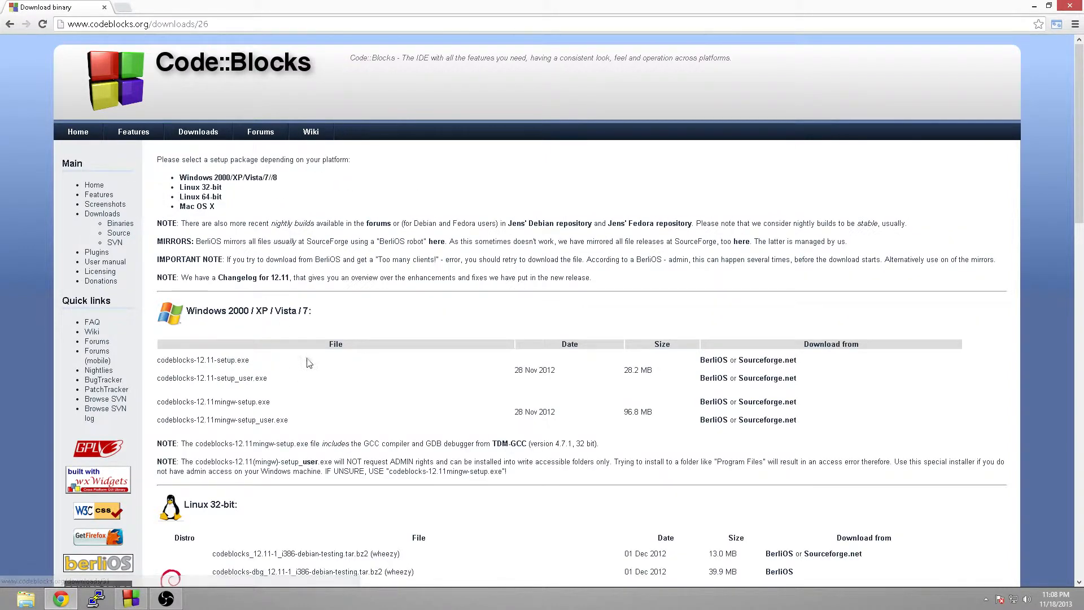
pyautogui.scroll(-3)
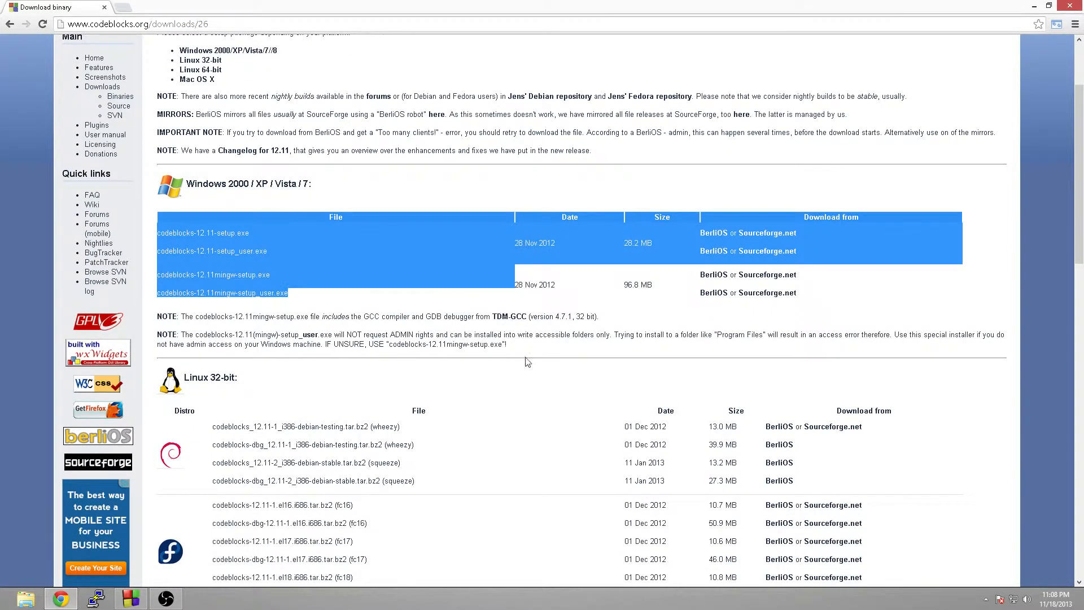
pyautogui.moveTo(335, 302)
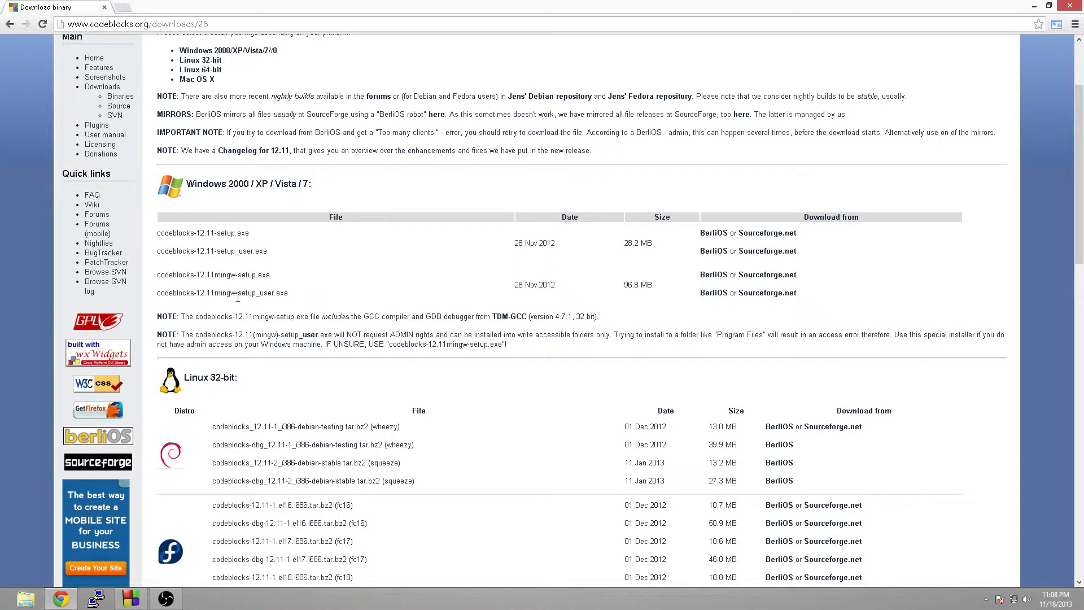
pyautogui.moveTo(250, 273)
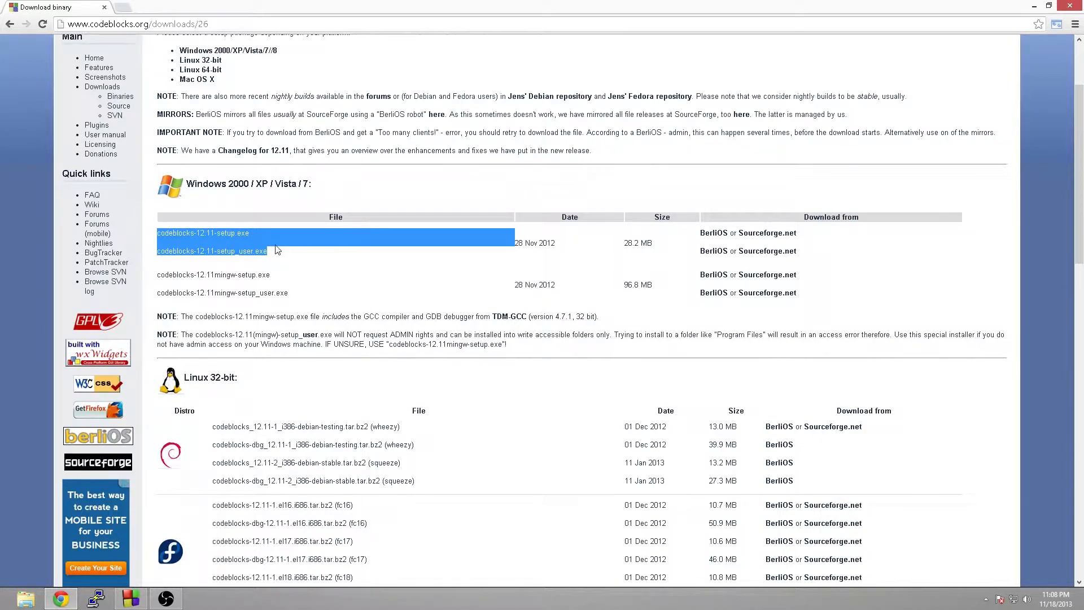
pyautogui.click(272, 256)
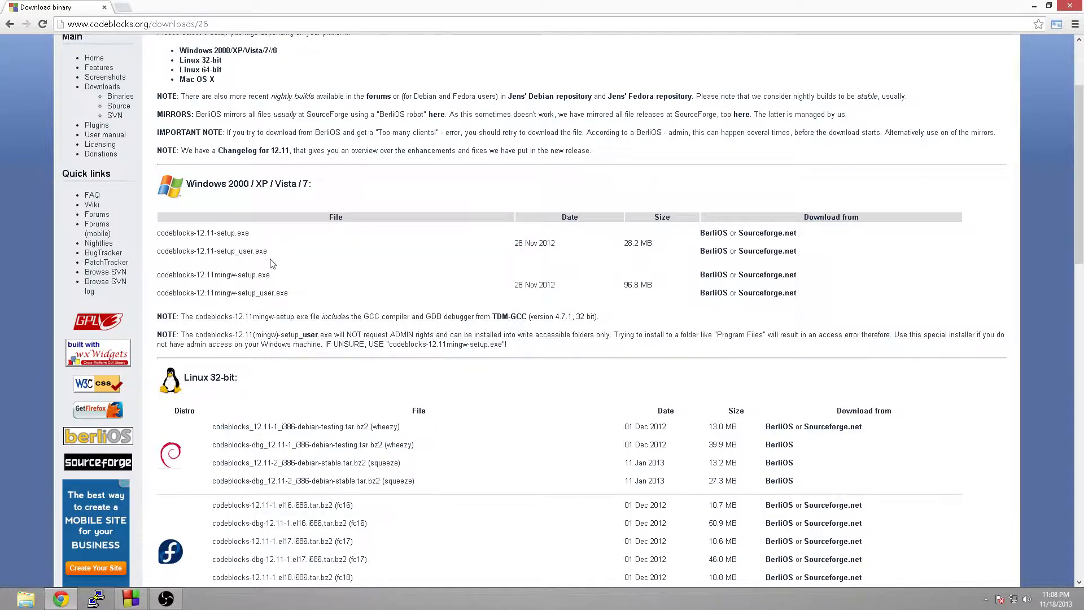
pyautogui.moveTo(384, 295)
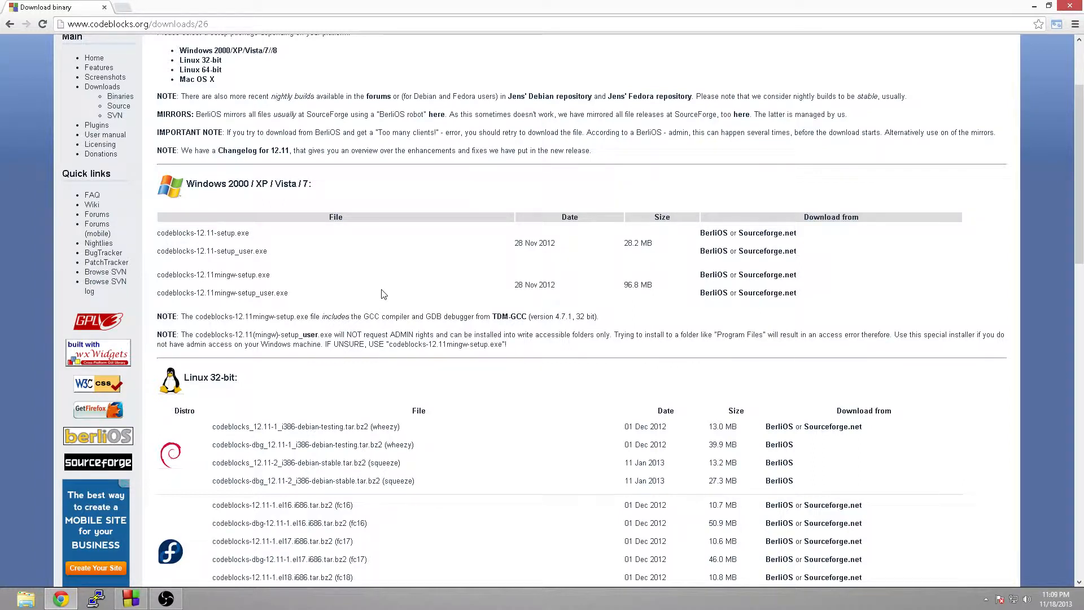
pyautogui.moveTo(223, 286)
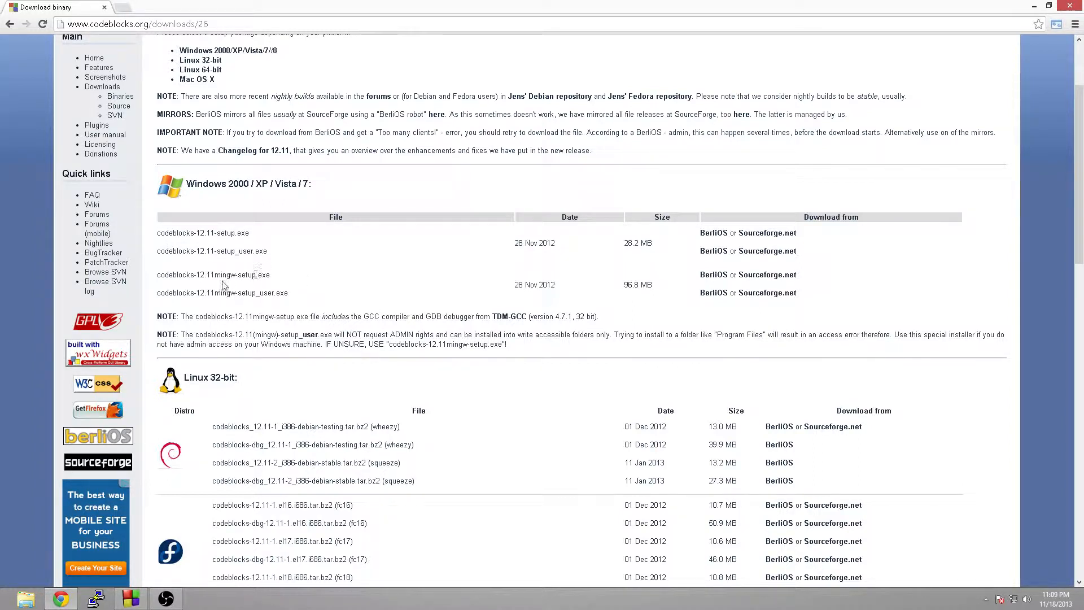
pyautogui.moveTo(273, 258)
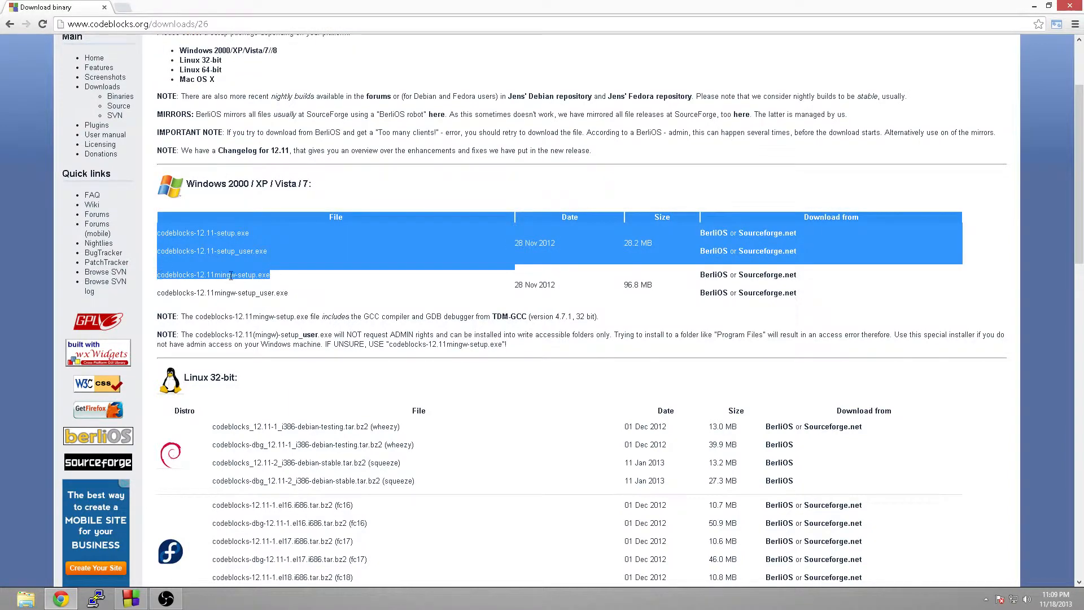
pyautogui.click(244, 307)
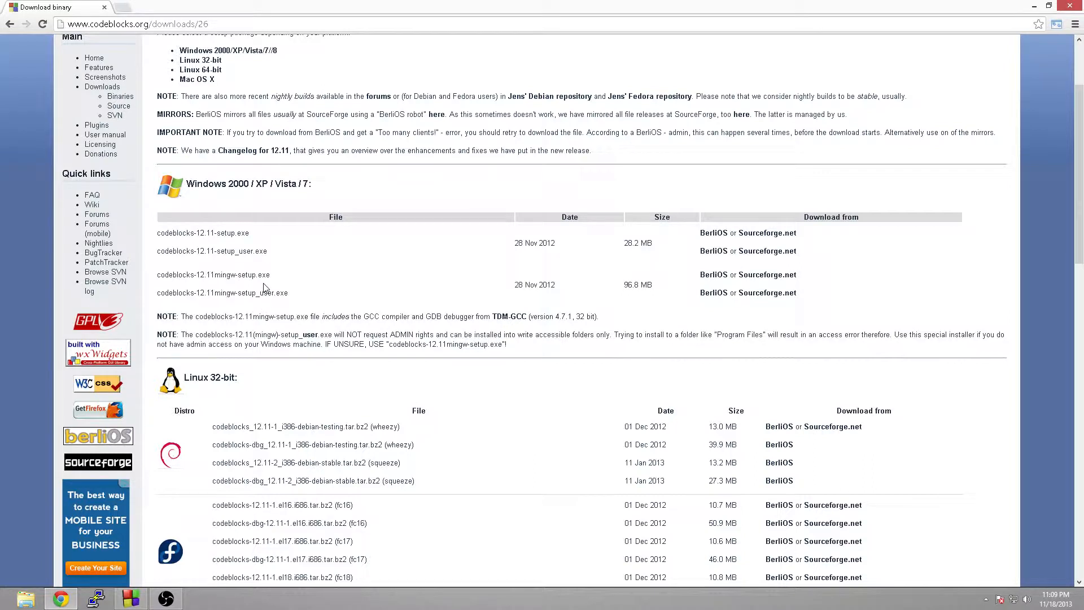
pyautogui.doubleClick(252, 274)
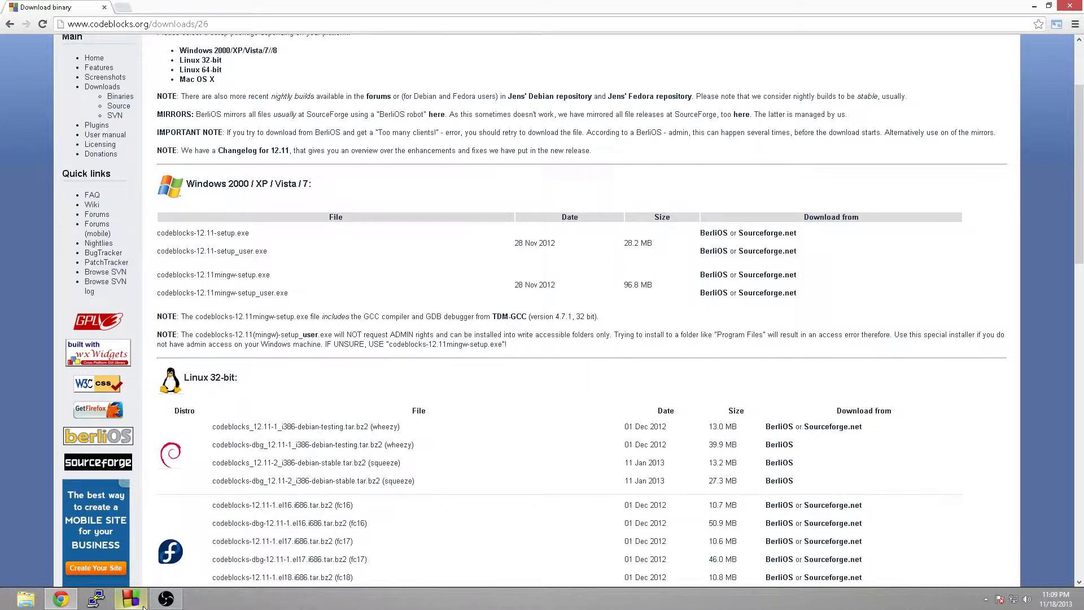
# - Switch to the Code::Blocks IDE from the Windows taskbar
pyautogui.click(130, 597)
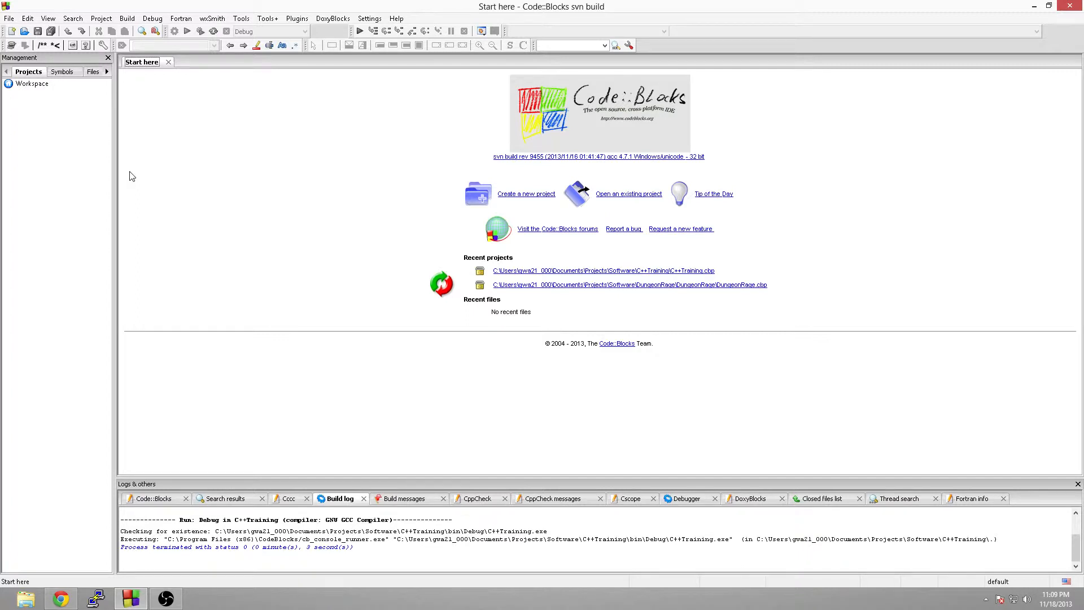
pyautogui.moveTo(395, 197)
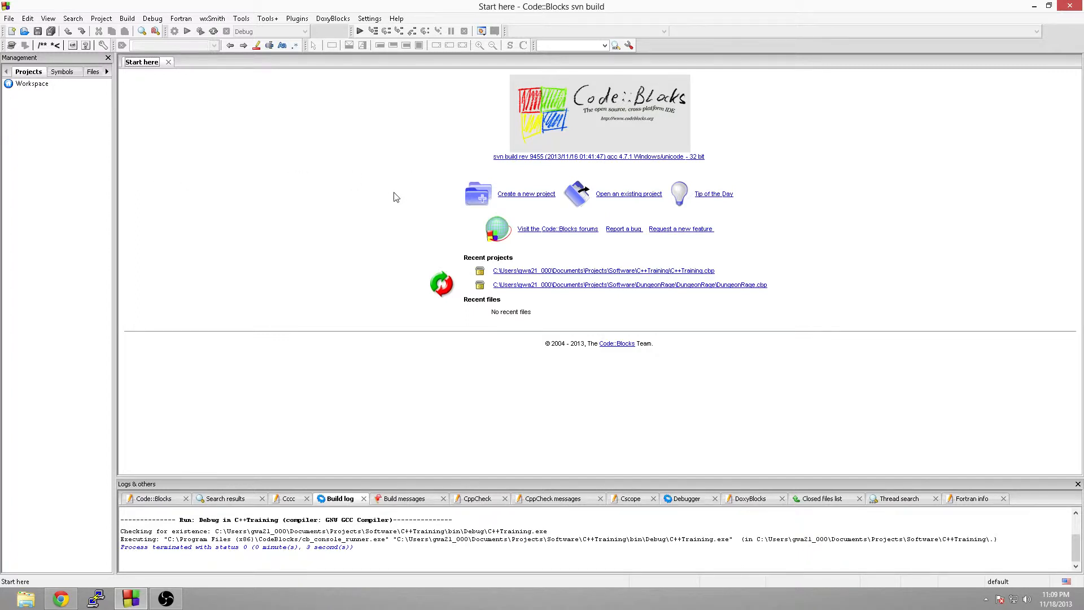
pyautogui.moveTo(321, 260)
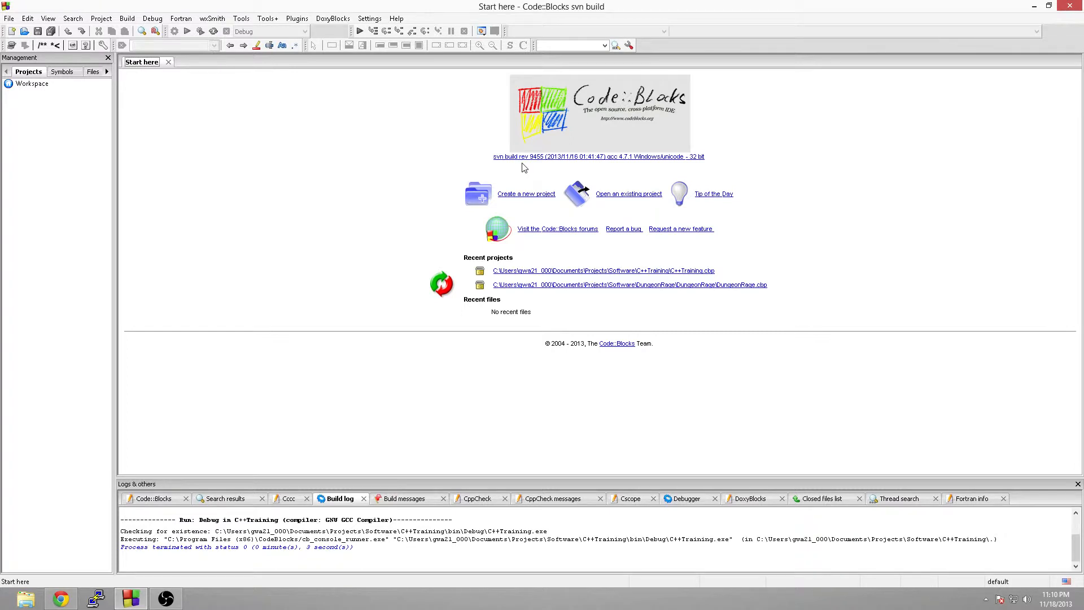
pyautogui.moveTo(521, 182)
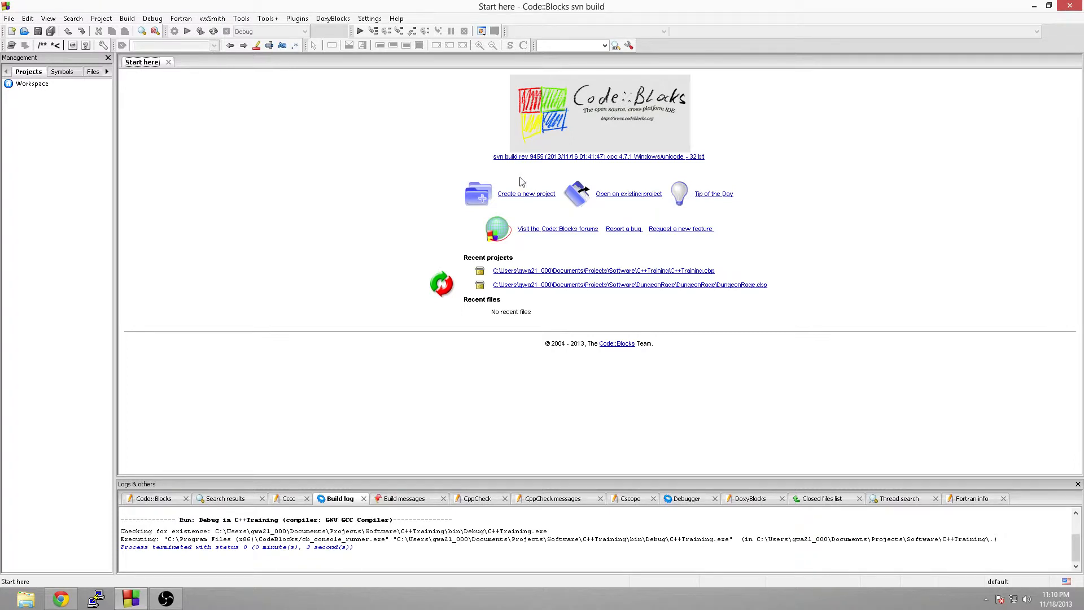
pyautogui.moveTo(532, 186)
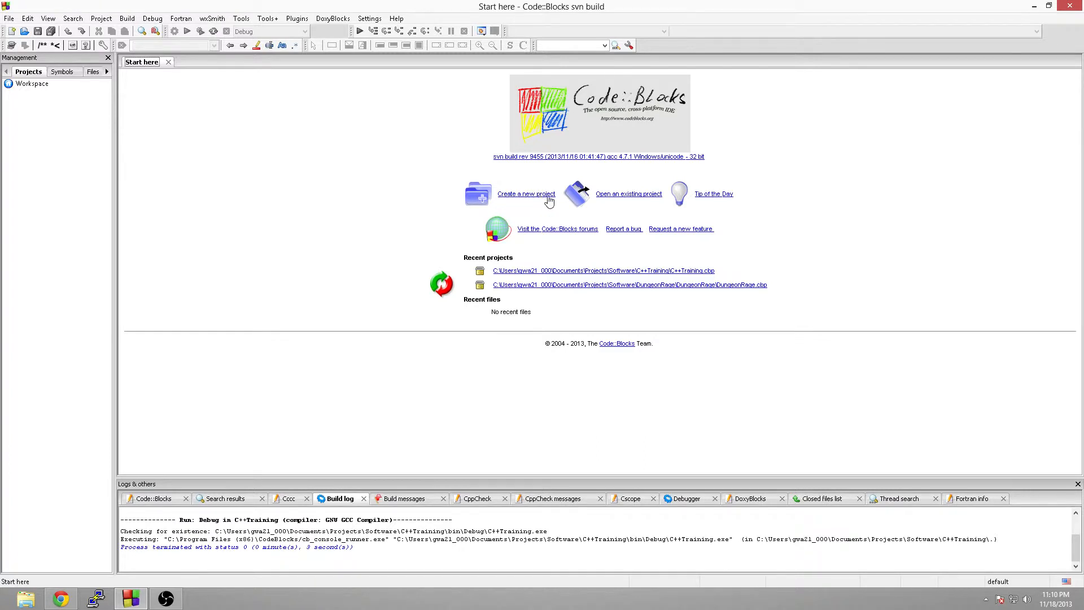
# - Start a new project from the Console application template and launch its wizard
pyautogui.click(526, 193)
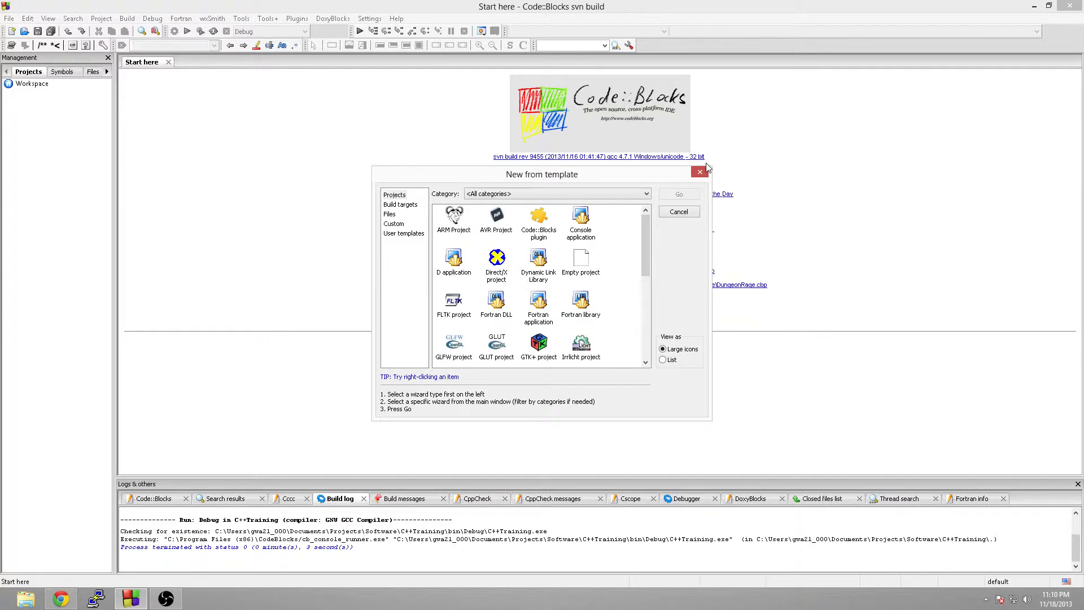
pyautogui.moveTo(639, 190)
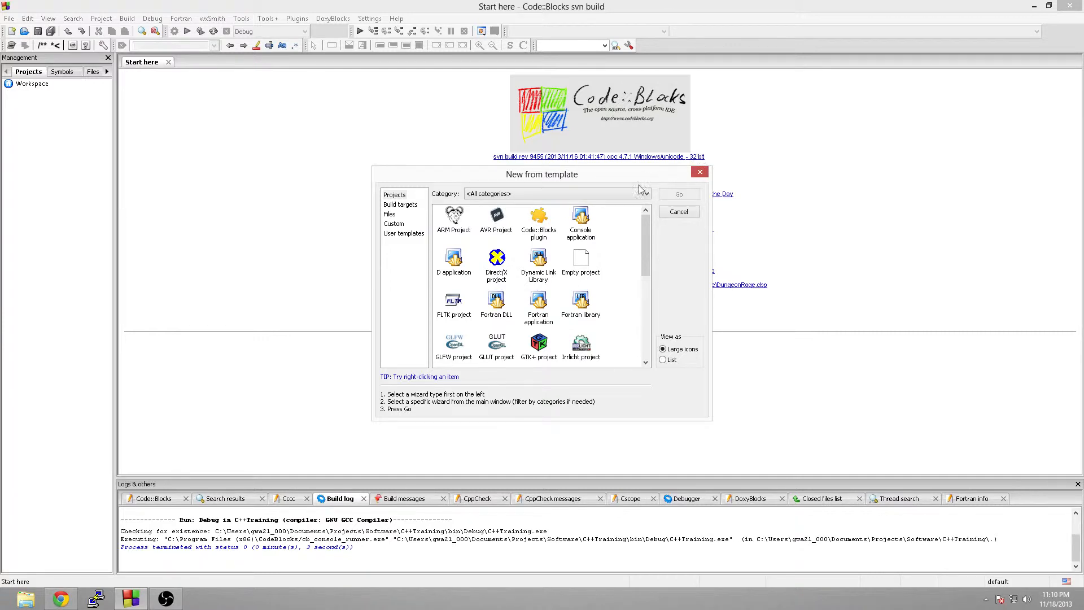
pyautogui.click(581, 221)
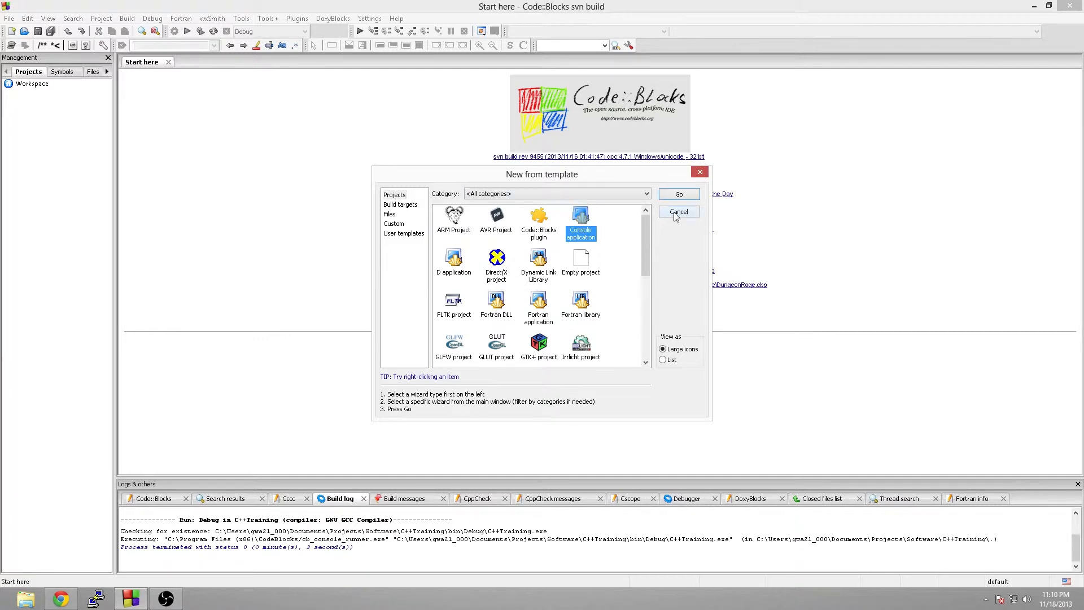
pyautogui.click(678, 193)
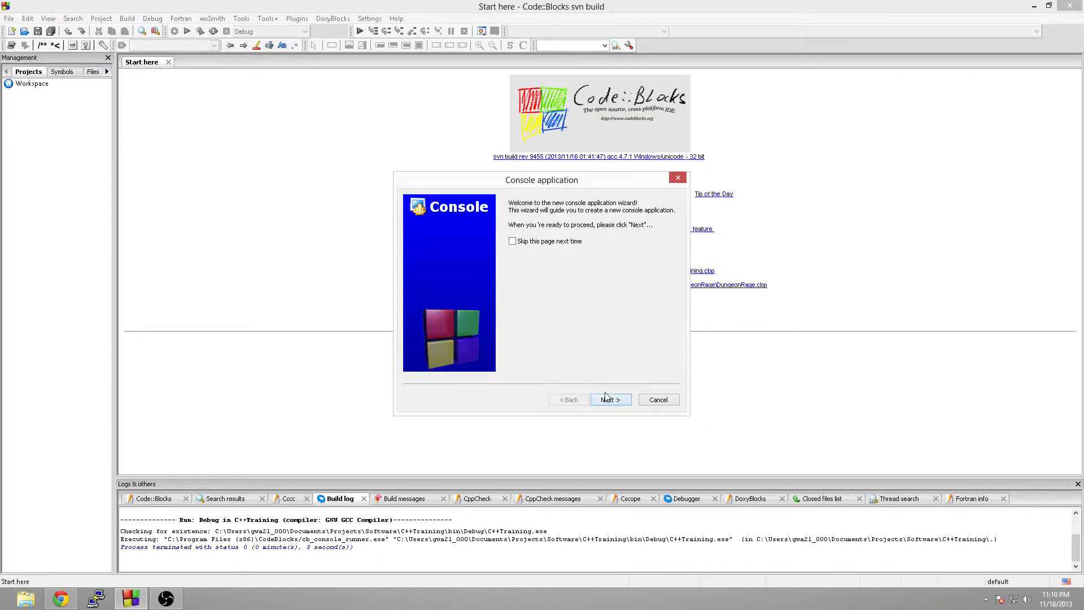
# - Title the C++ console project CPPTraining and place it in the Software folder
pyautogui.click(610, 400)
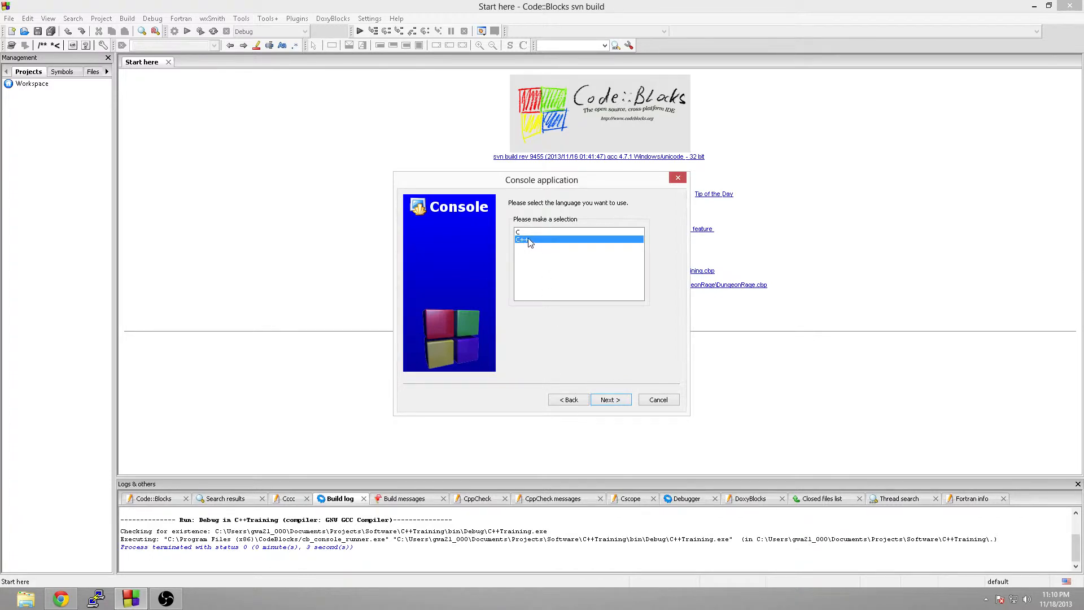
pyautogui.click(609, 398)
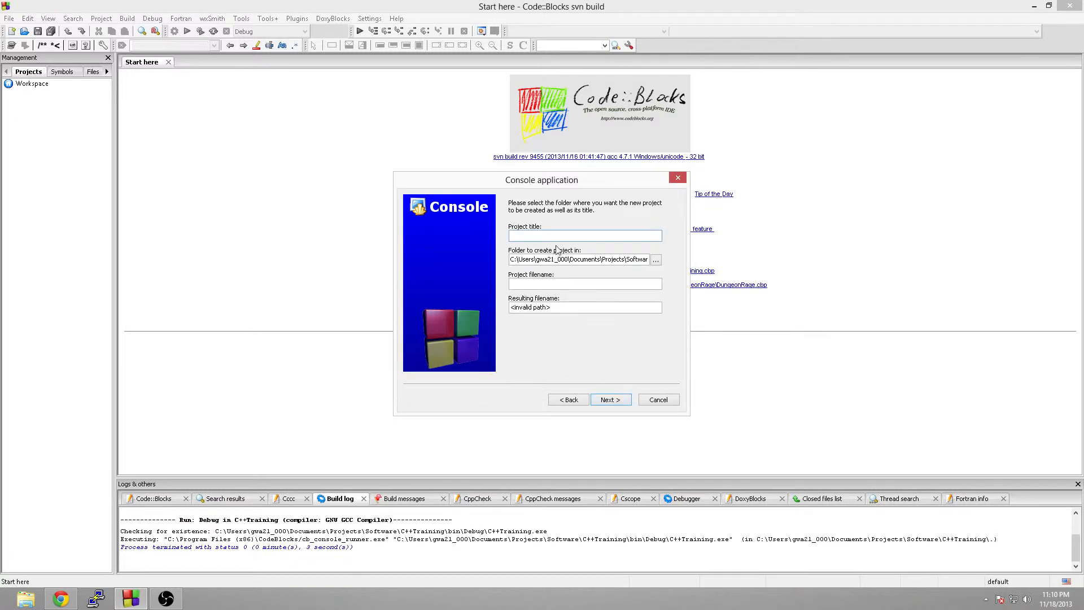
pyautogui.click(584, 235)
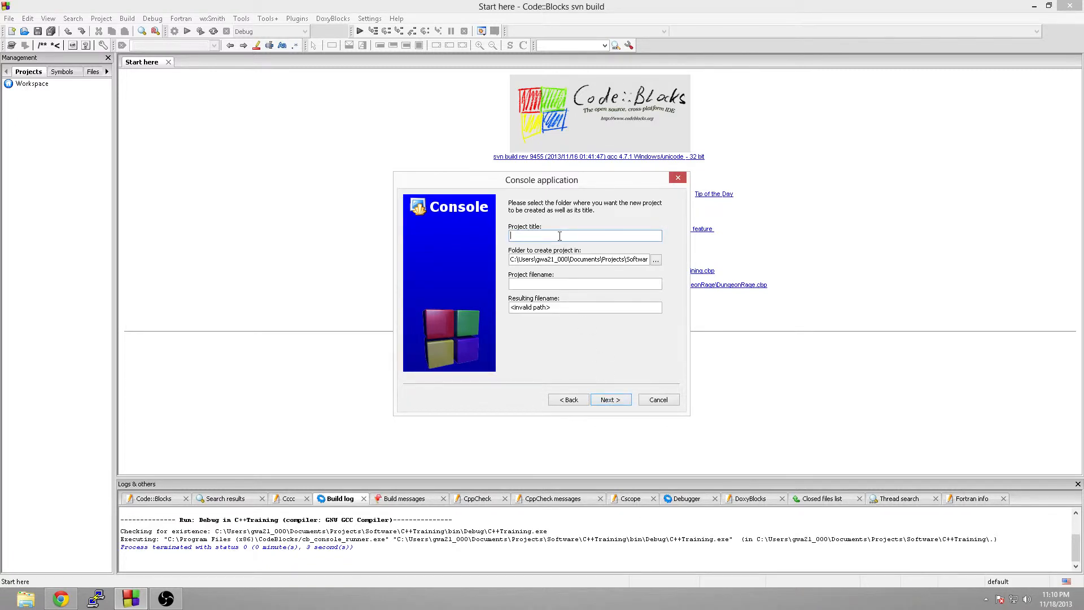
pyautogui.write('CPPTraining')
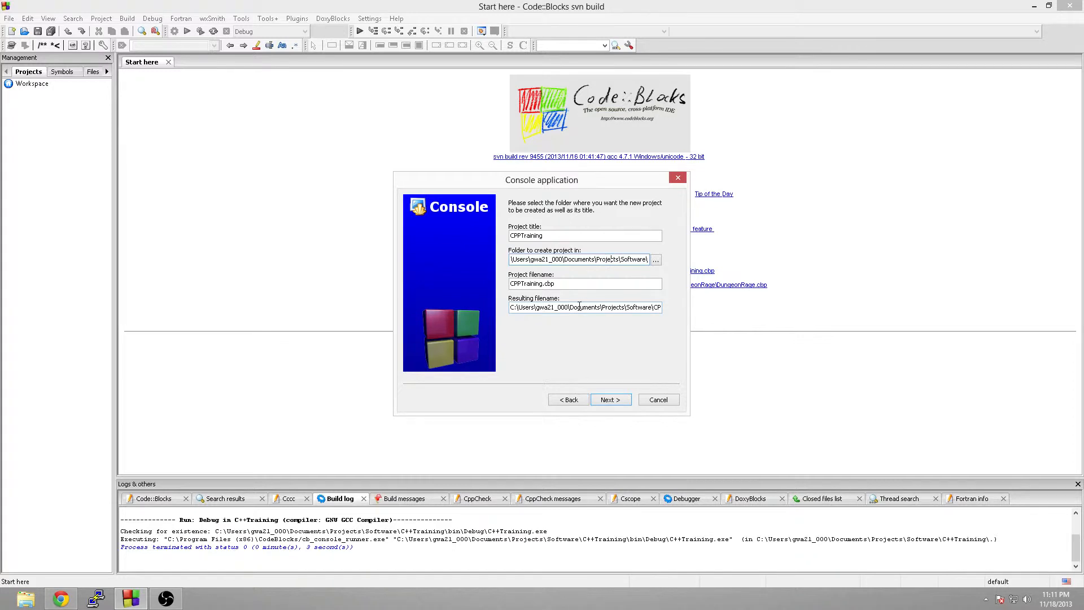
pyautogui.click(654, 259)
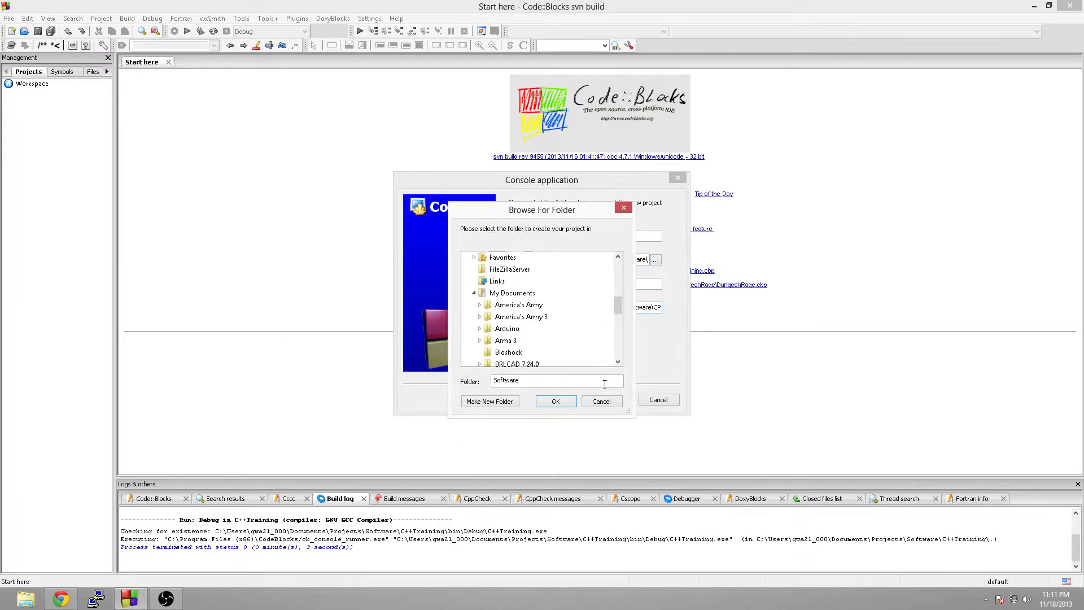
pyautogui.click(555, 401)
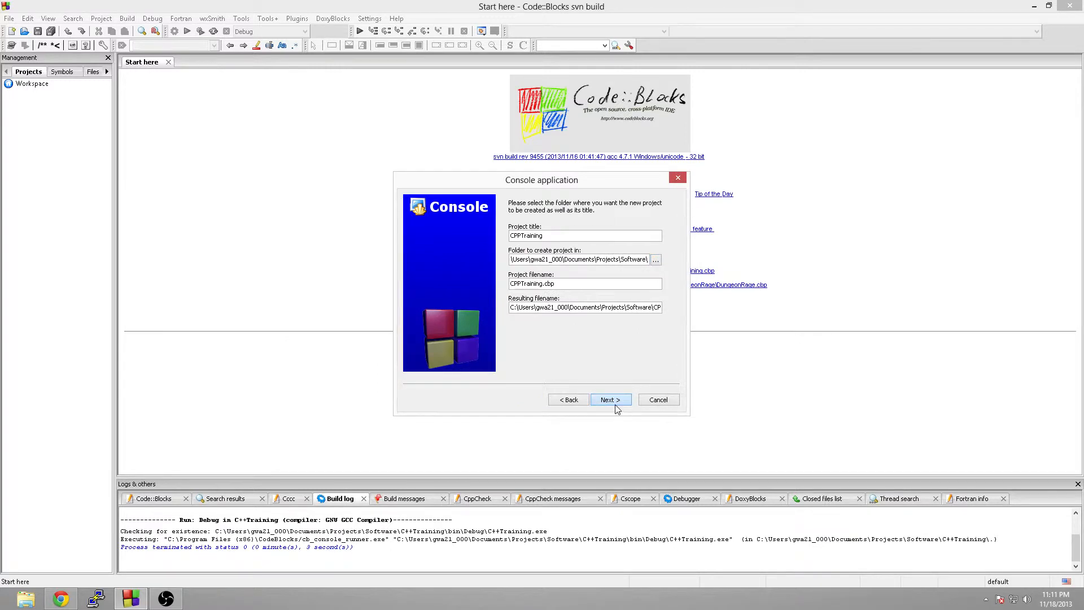
# - Keep GNU GCC Compiler with Debug and Release builds and finish creating CPPTraining
pyautogui.click(610, 400)
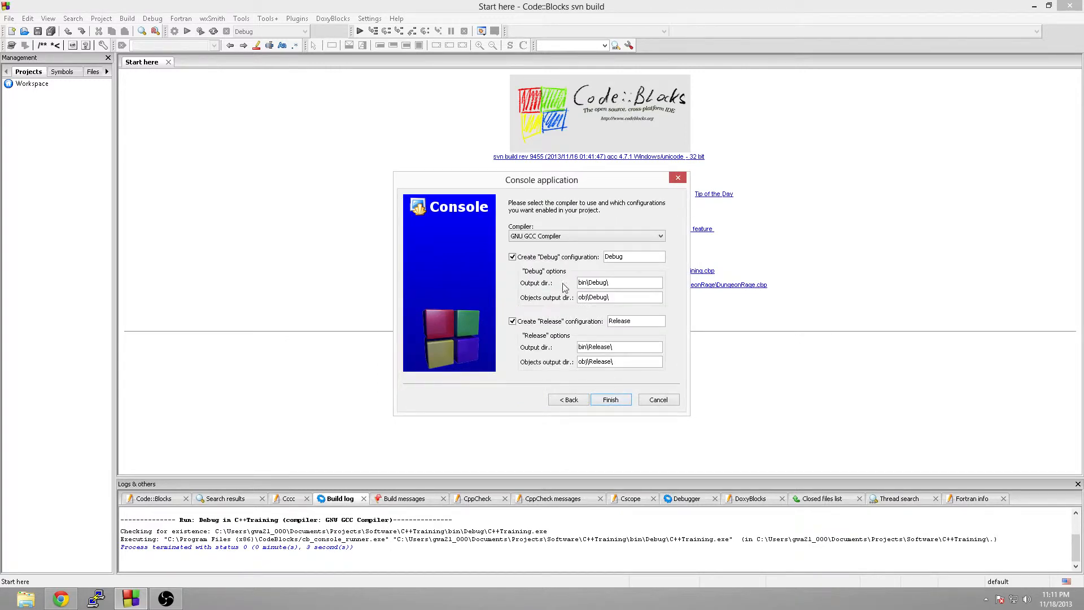
pyautogui.moveTo(509, 249)
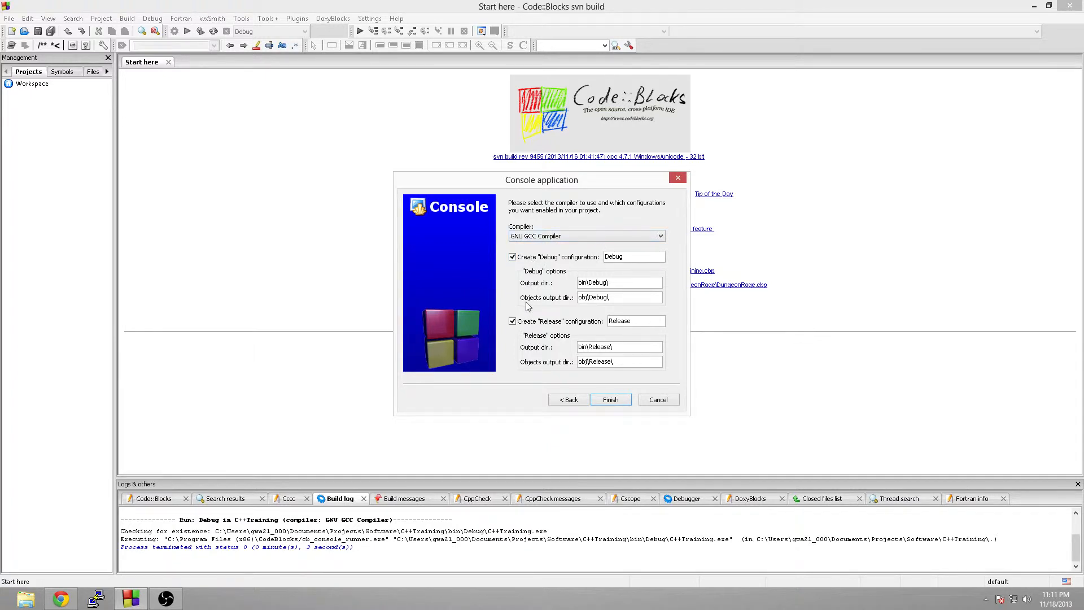
pyautogui.moveTo(541, 358)
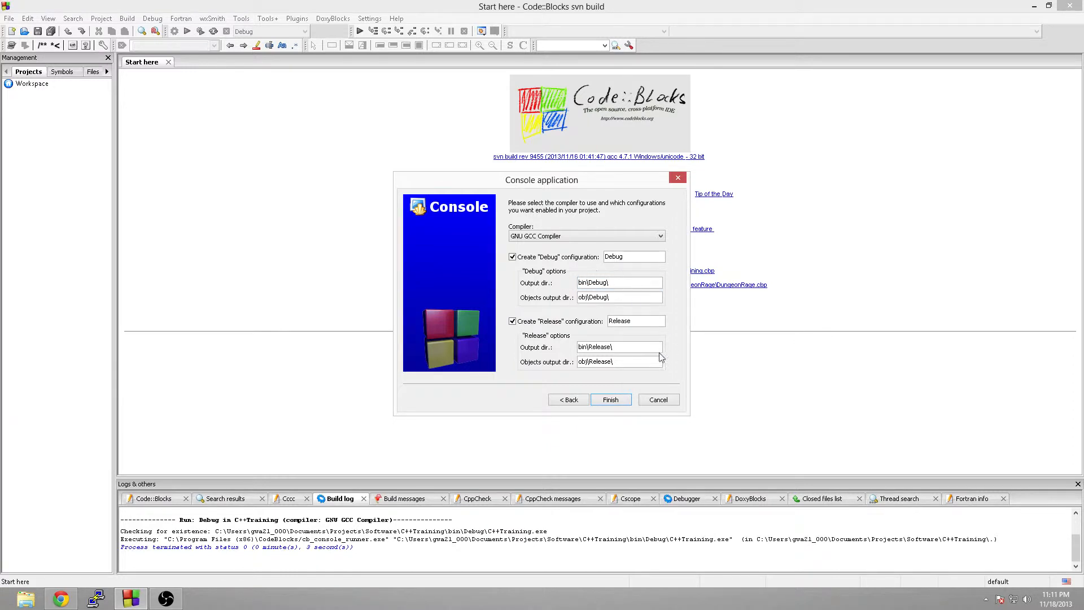
pyautogui.moveTo(648, 336)
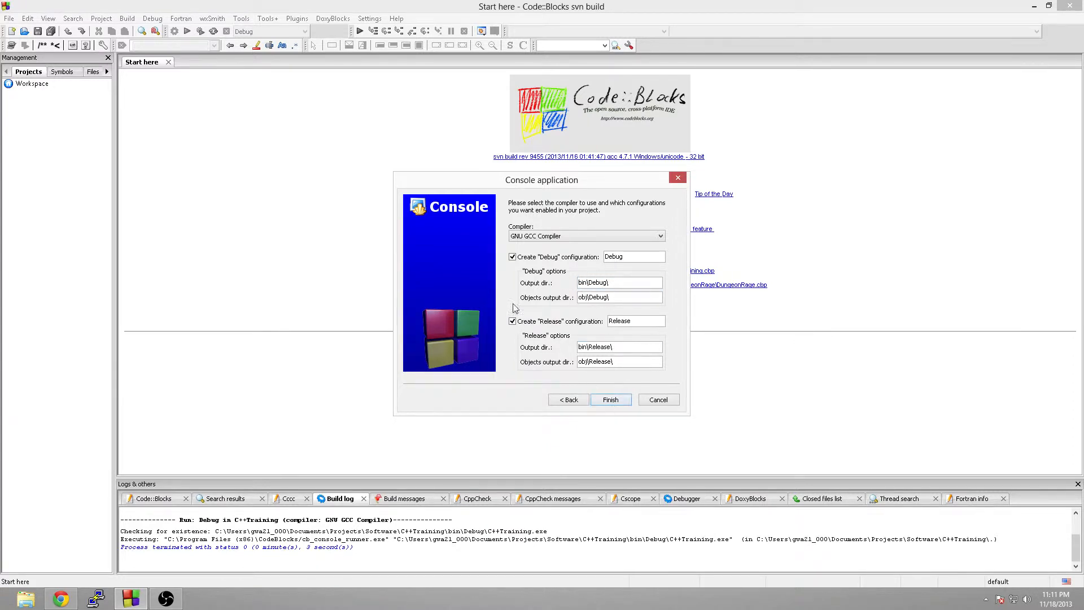
pyautogui.click(610, 399)
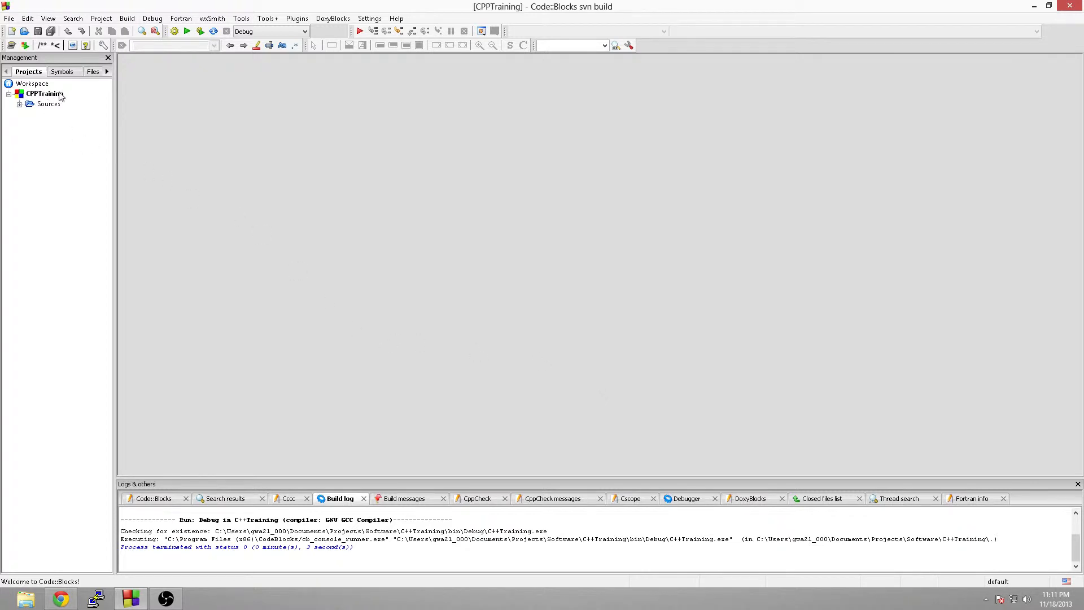
# - Expand Sources in the Projects tree and open main.cpp in the editor
pyautogui.click(20, 104)
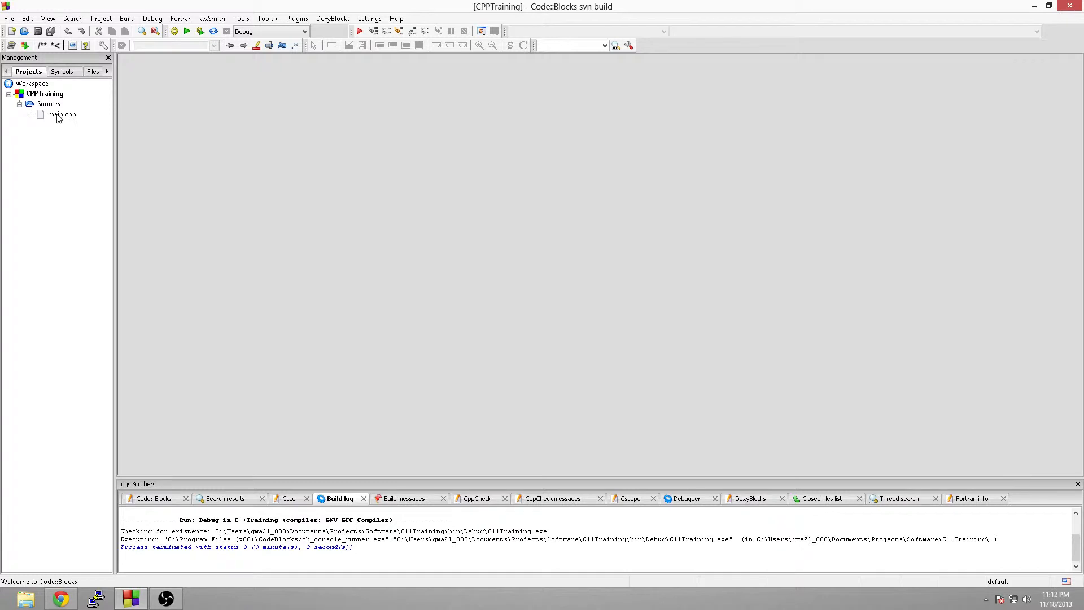
pyautogui.click(61, 114)
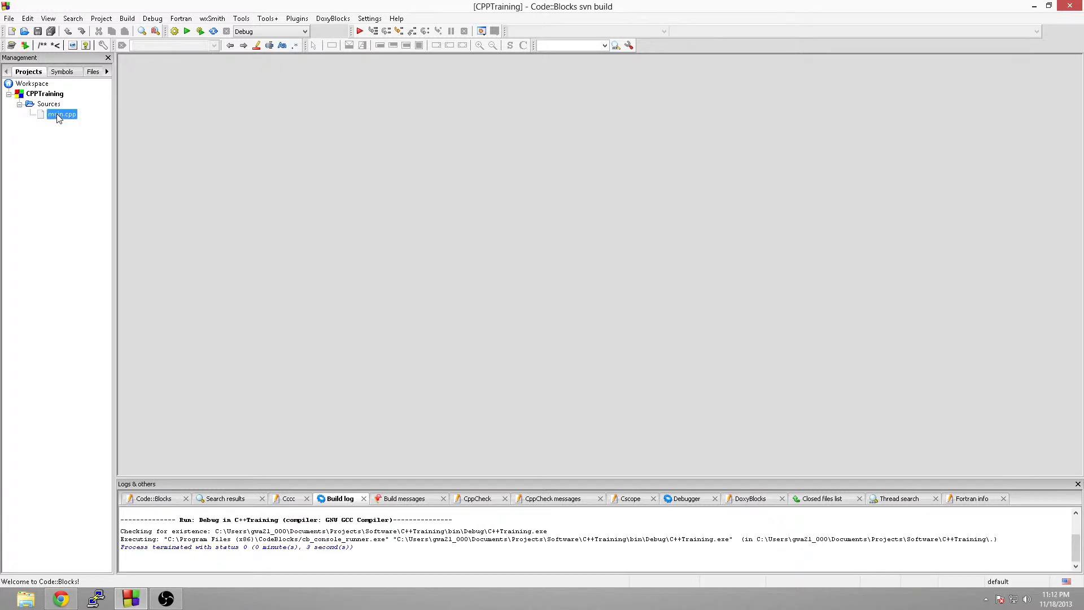
pyautogui.doubleClick(61, 114)
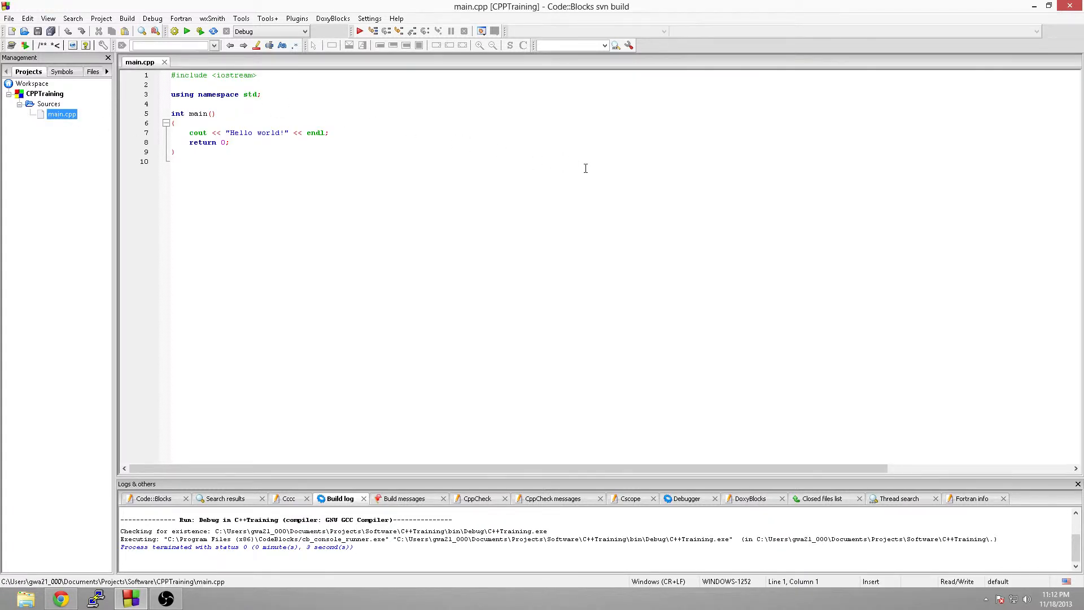
pyautogui.moveTo(529, 137)
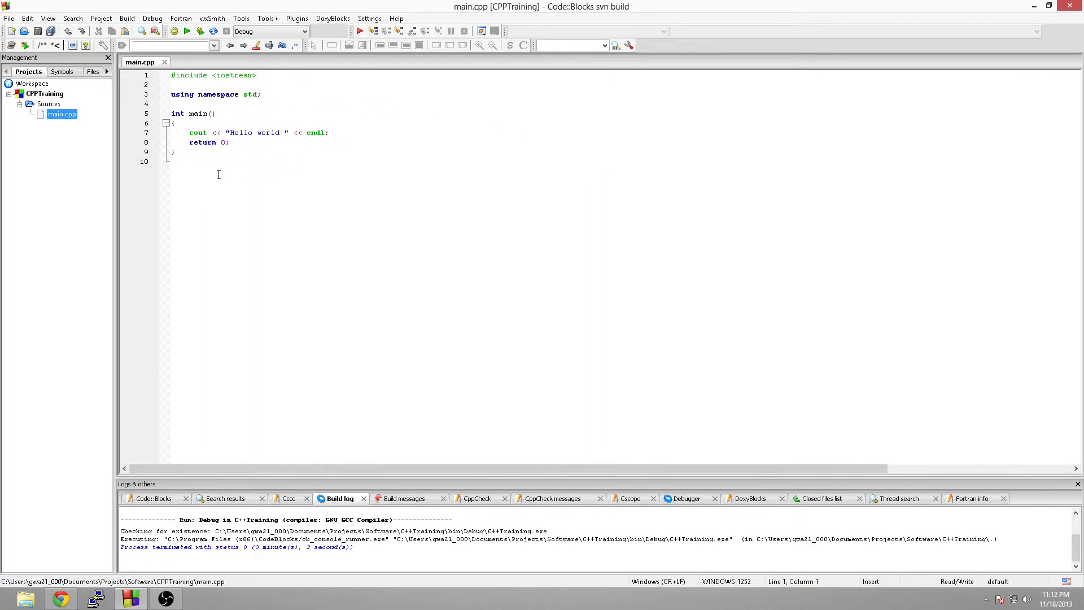
pyautogui.click(258, 74)
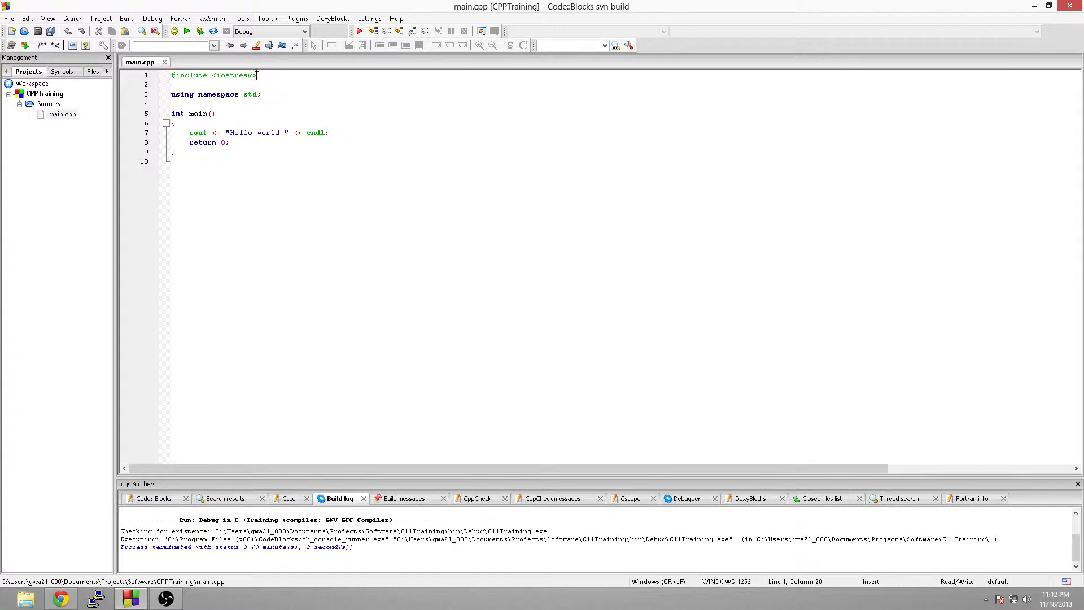
pyautogui.moveTo(258, 75); pyautogui.dragTo(171, 74)
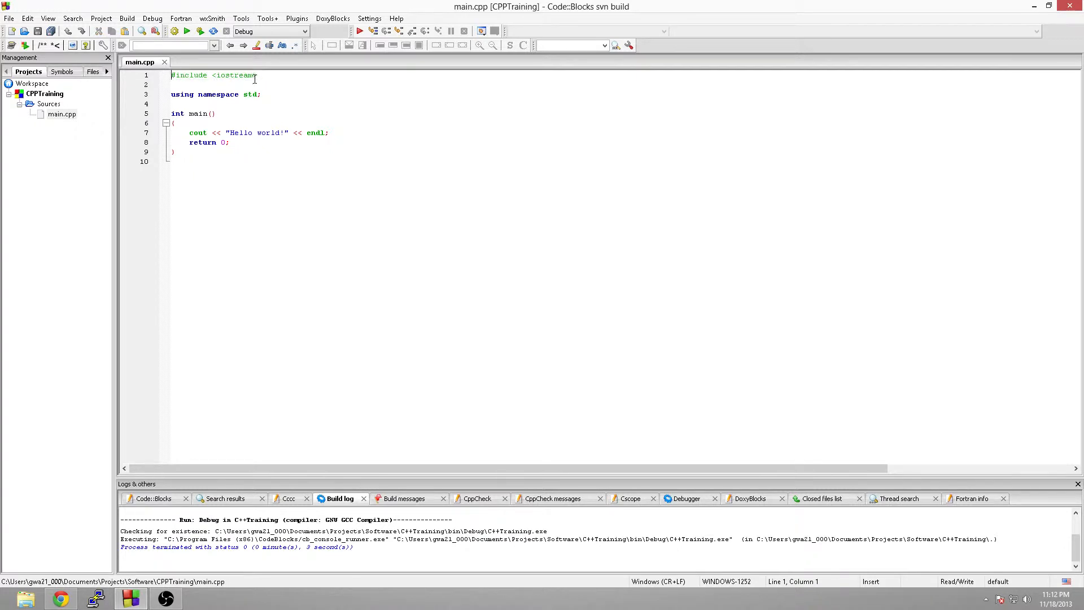
pyautogui.doubleClick(234, 75)
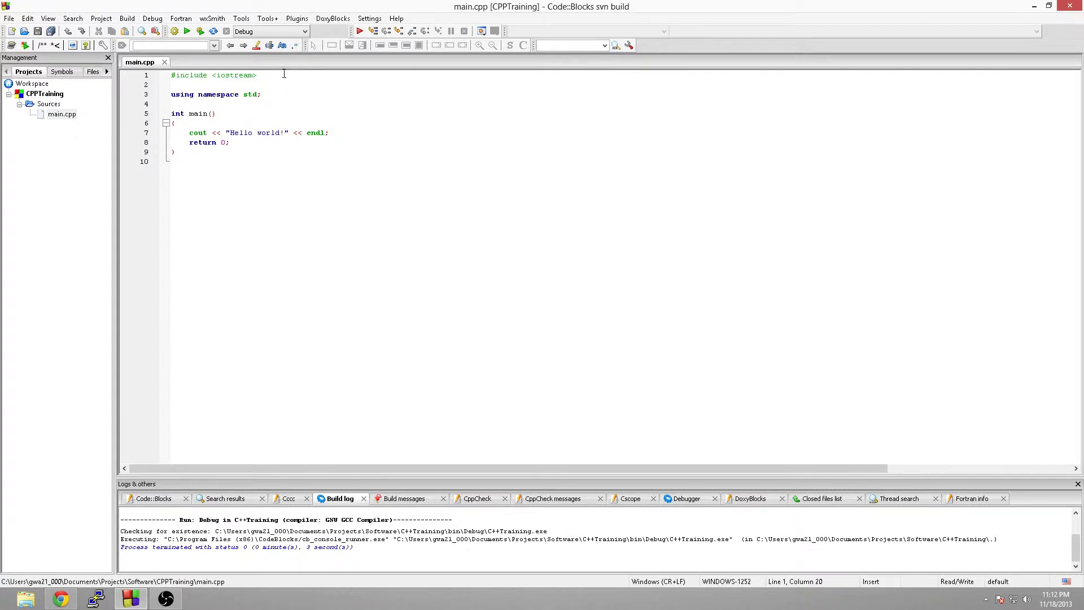
pyautogui.moveTo(285, 67)
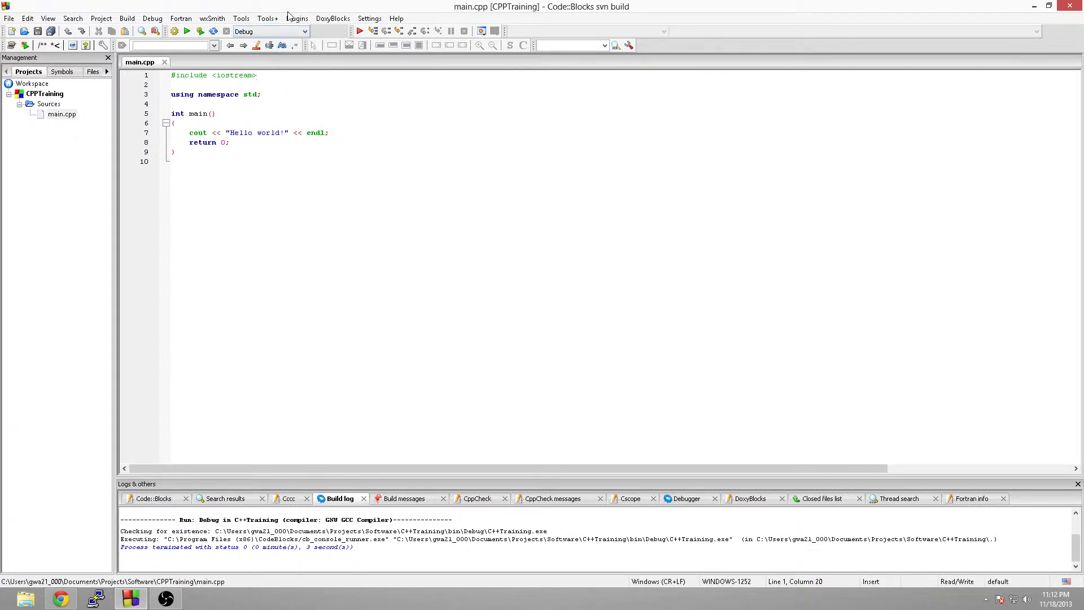
pyautogui.click(257, 75)
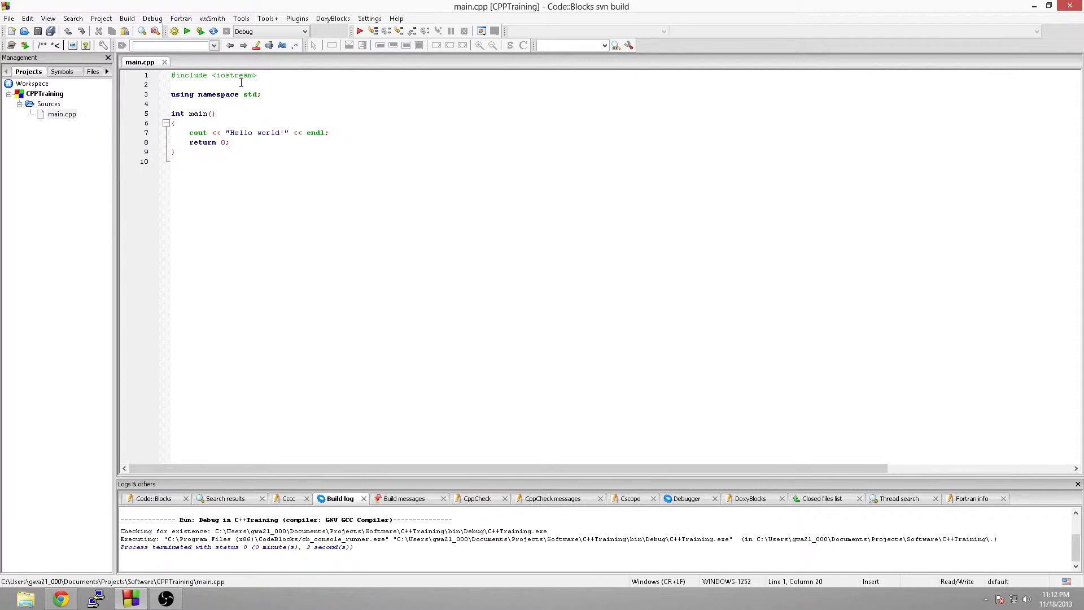
pyautogui.tripleClick(214, 93)
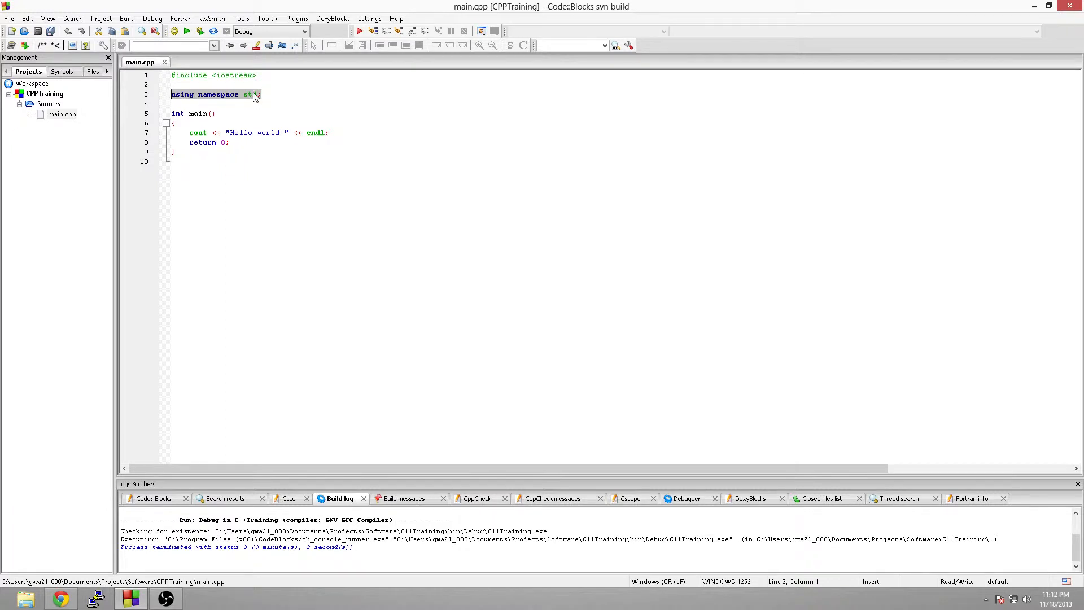
pyautogui.click(261, 94)
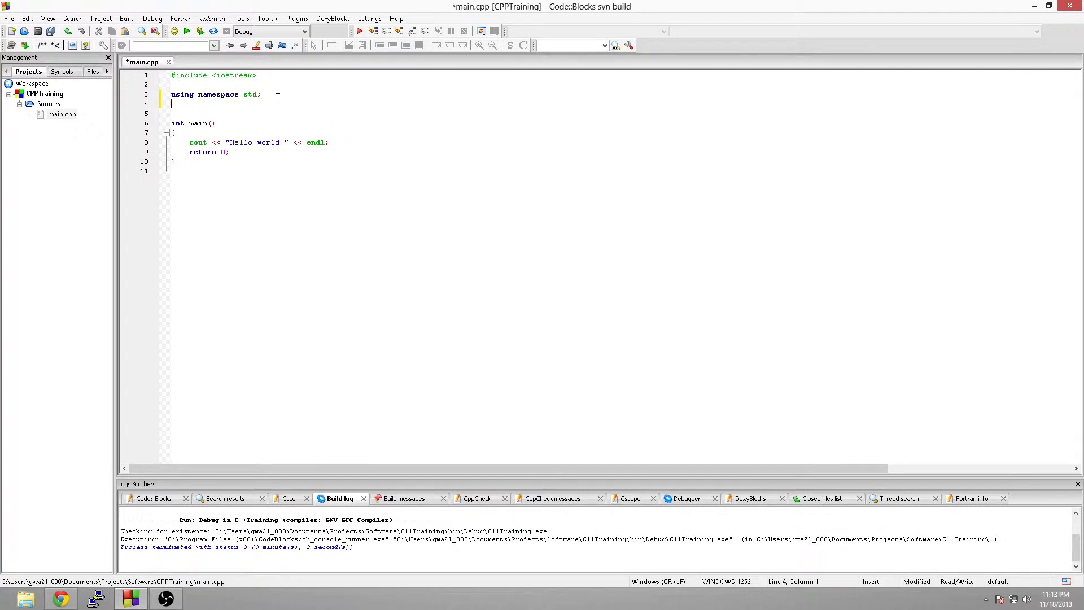
pyautogui.write('std::')
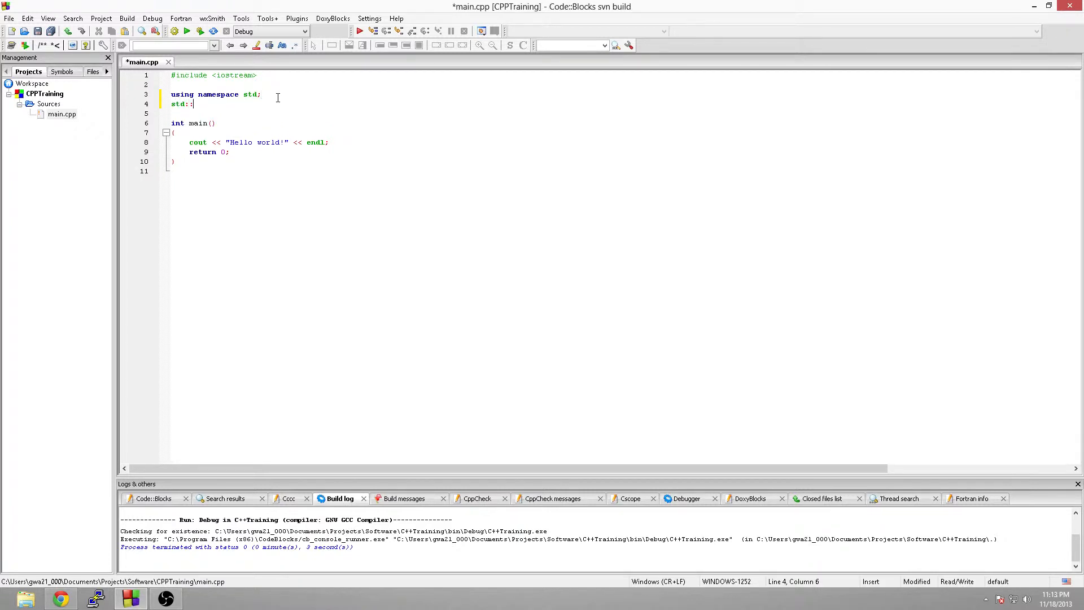
pyautogui.write('co')
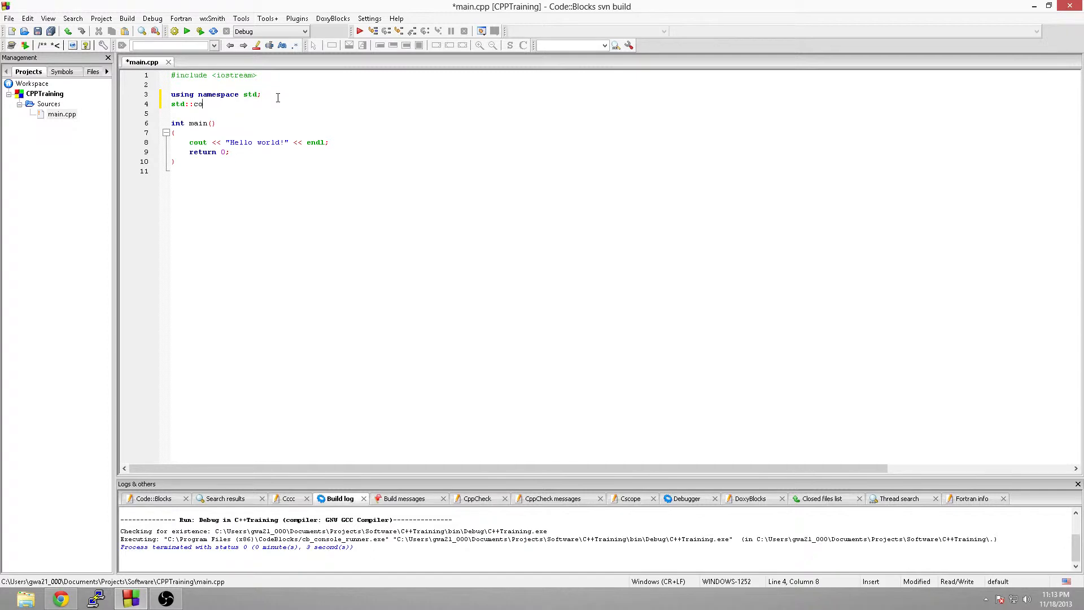
pyautogui.press('BackSpace')
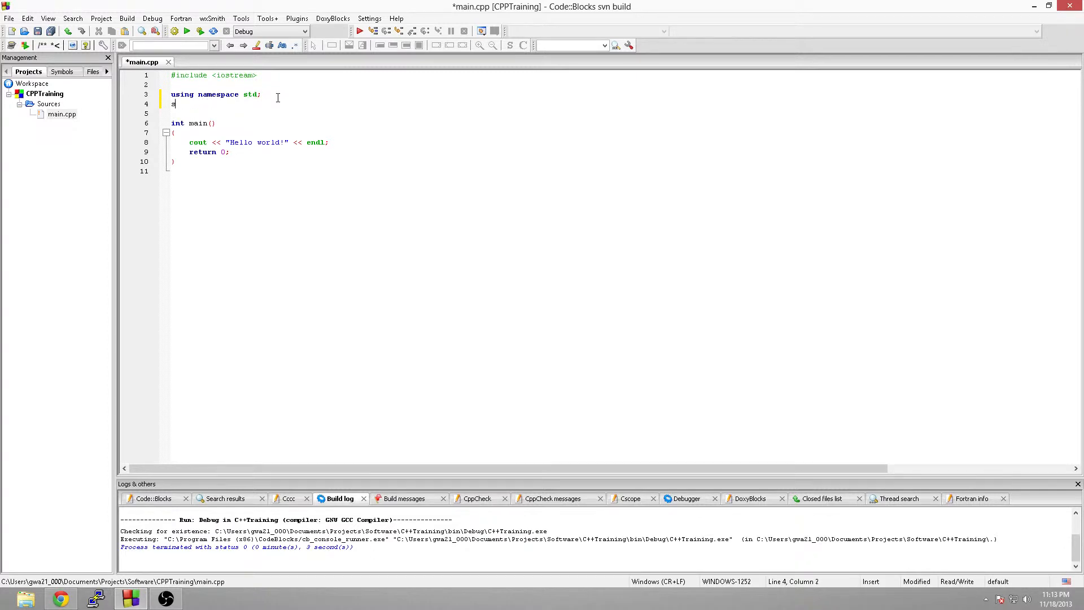
pyautogui.press('Backspace')
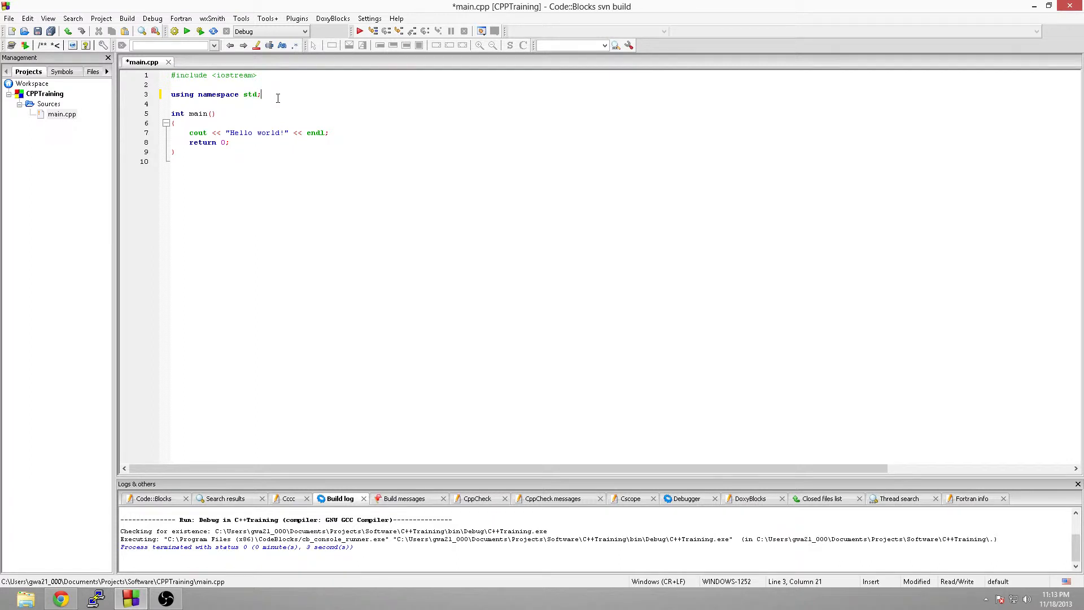
pyautogui.moveTo(261, 88)
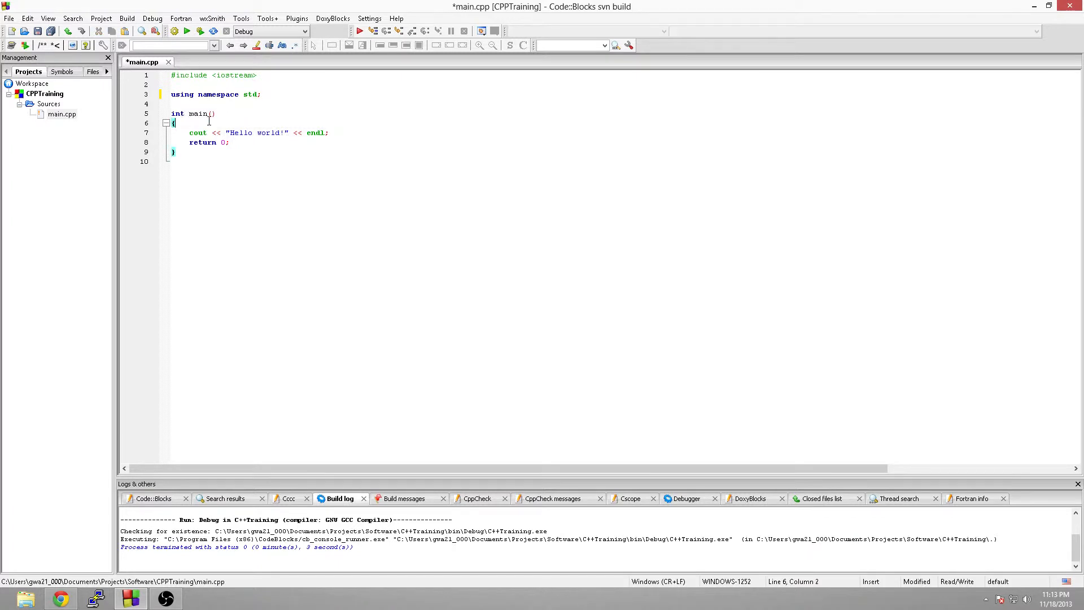
pyautogui.doubleClick(177, 113)
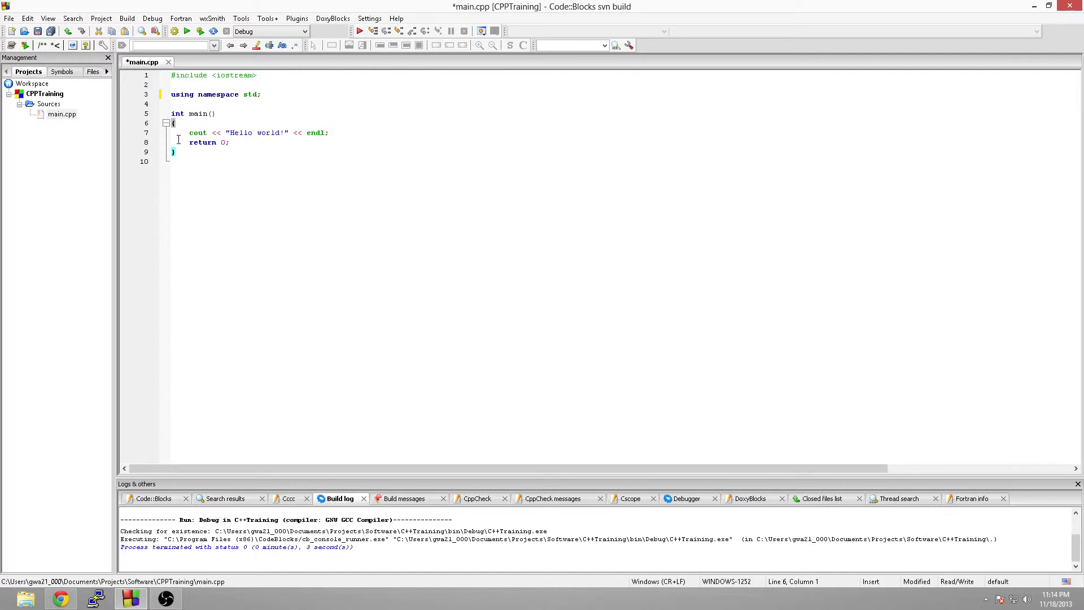
pyautogui.click(174, 151)
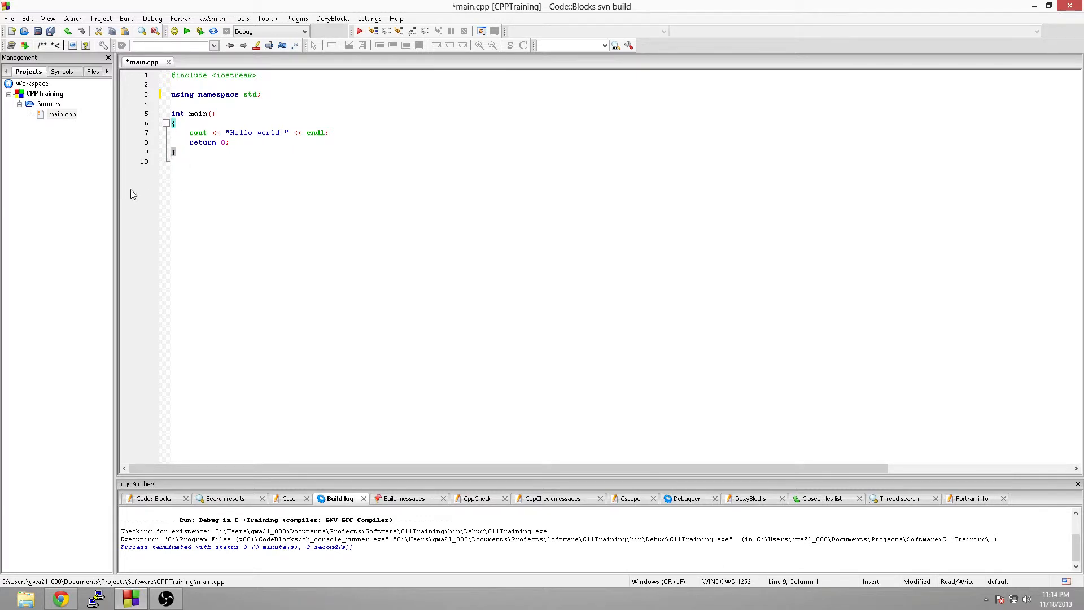
pyautogui.moveTo(136, 185)
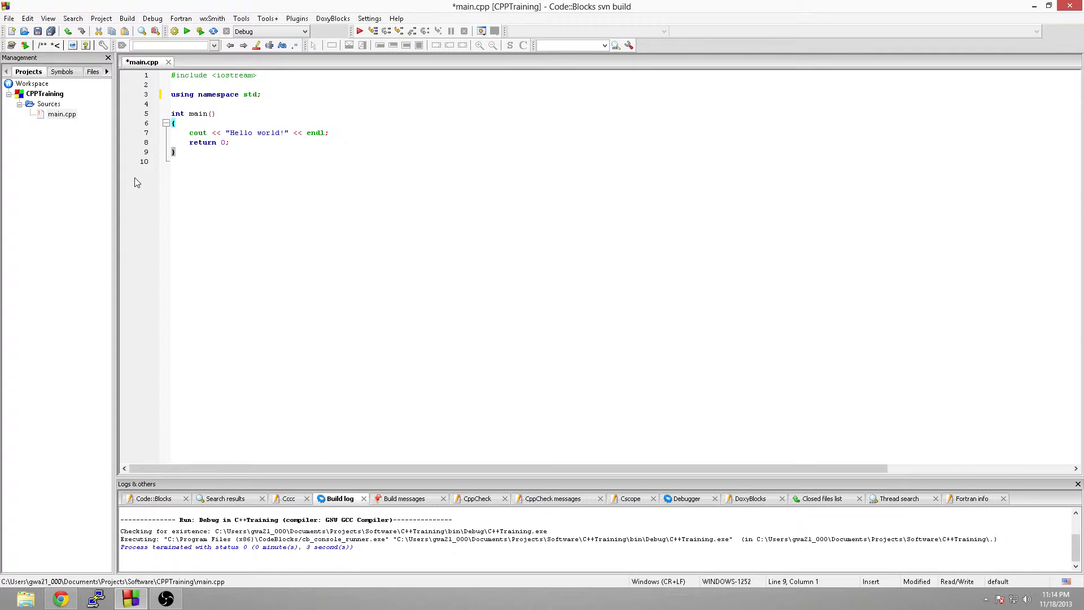
pyautogui.moveTo(133, 159)
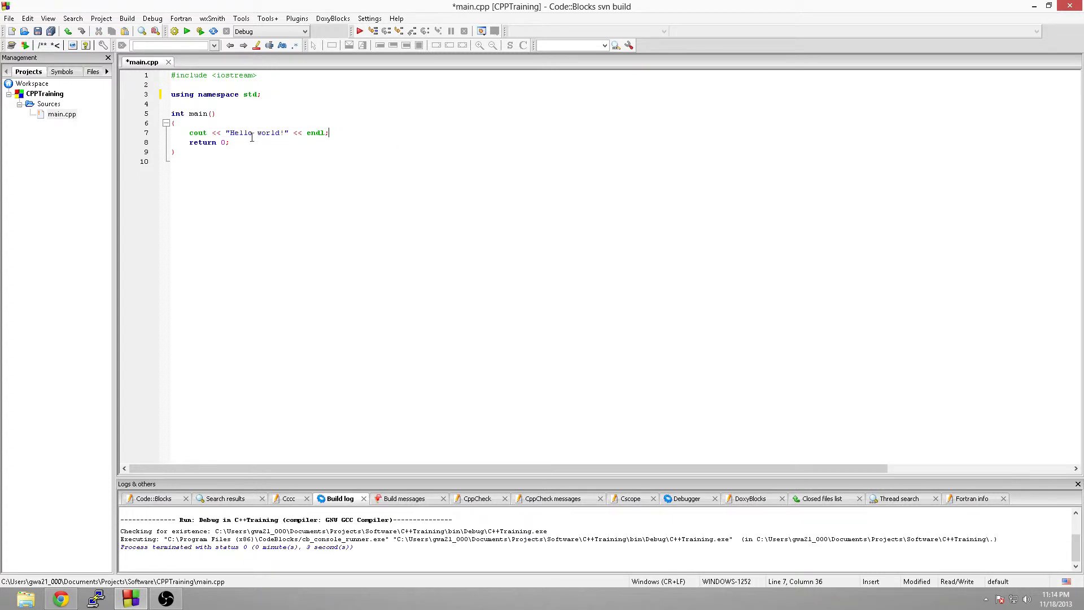
pyautogui.doubleClick(197, 133)
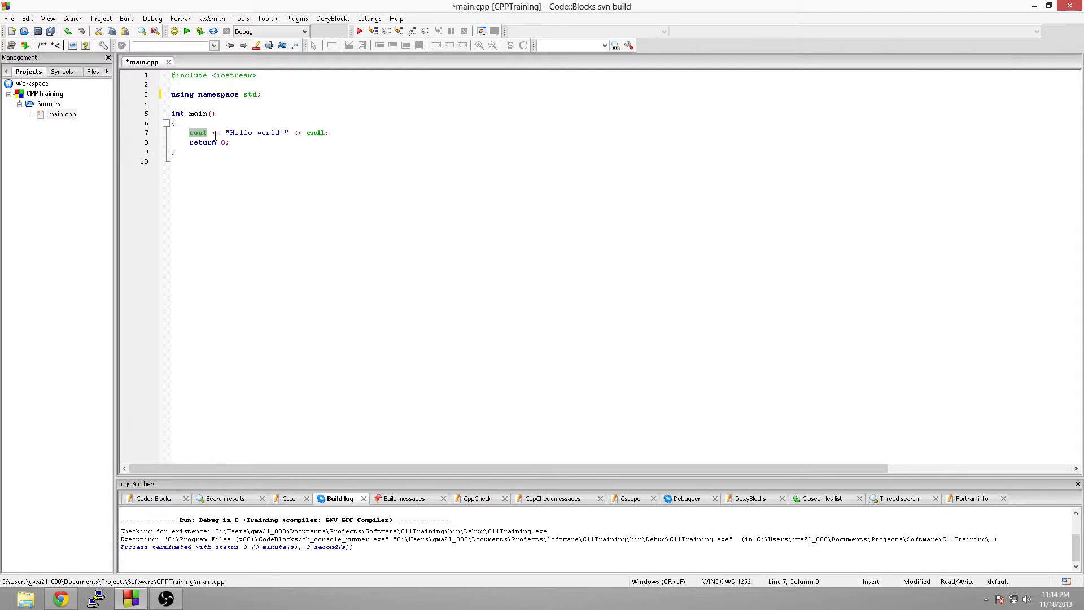
pyautogui.click(213, 132)
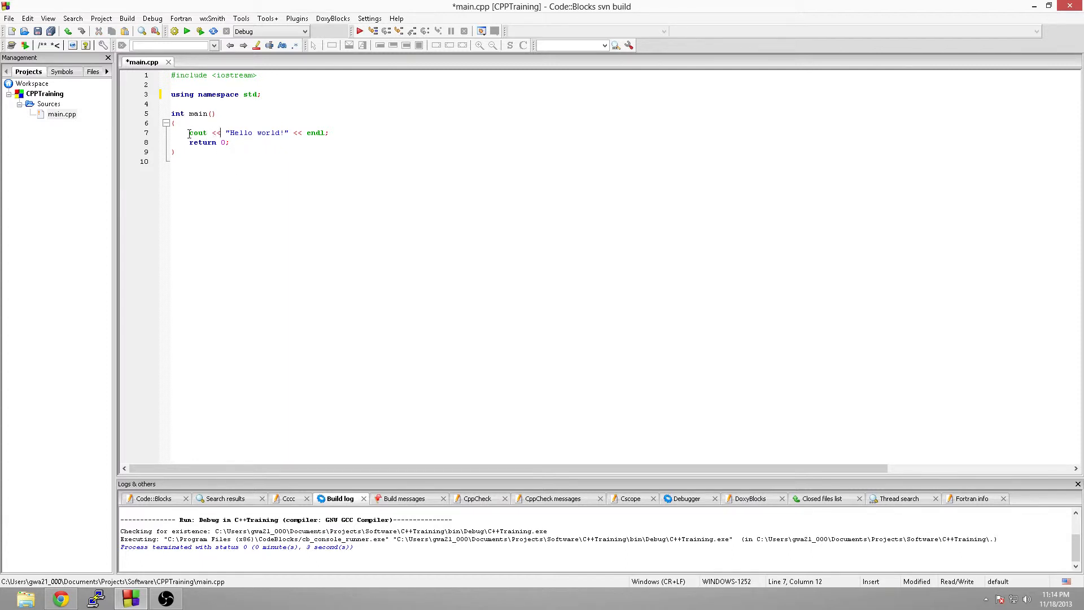
pyautogui.doubleClick(197, 133)
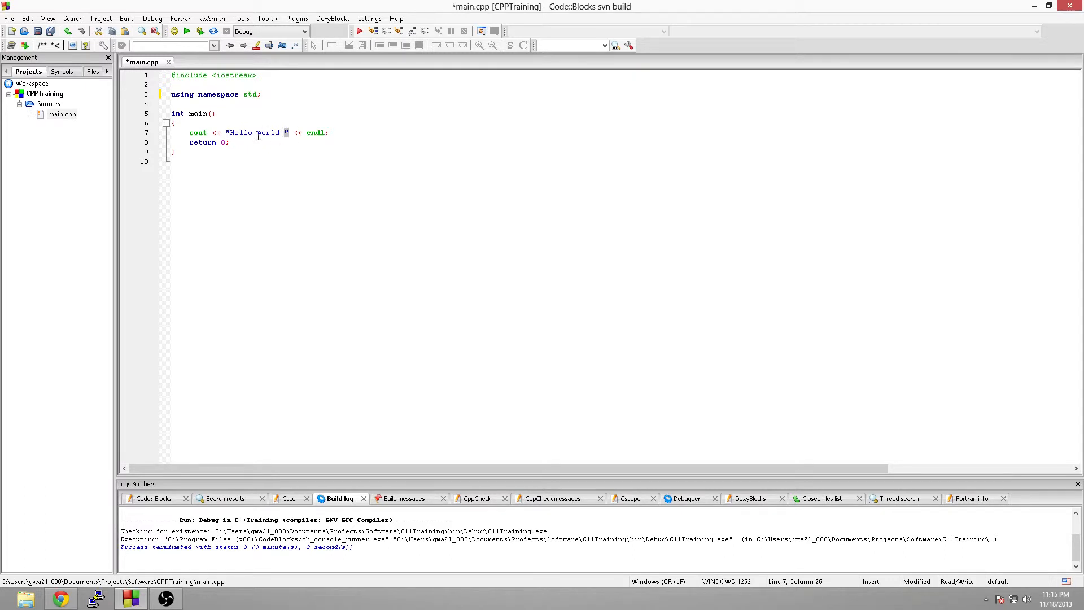
pyautogui.doubleClick(256, 132)
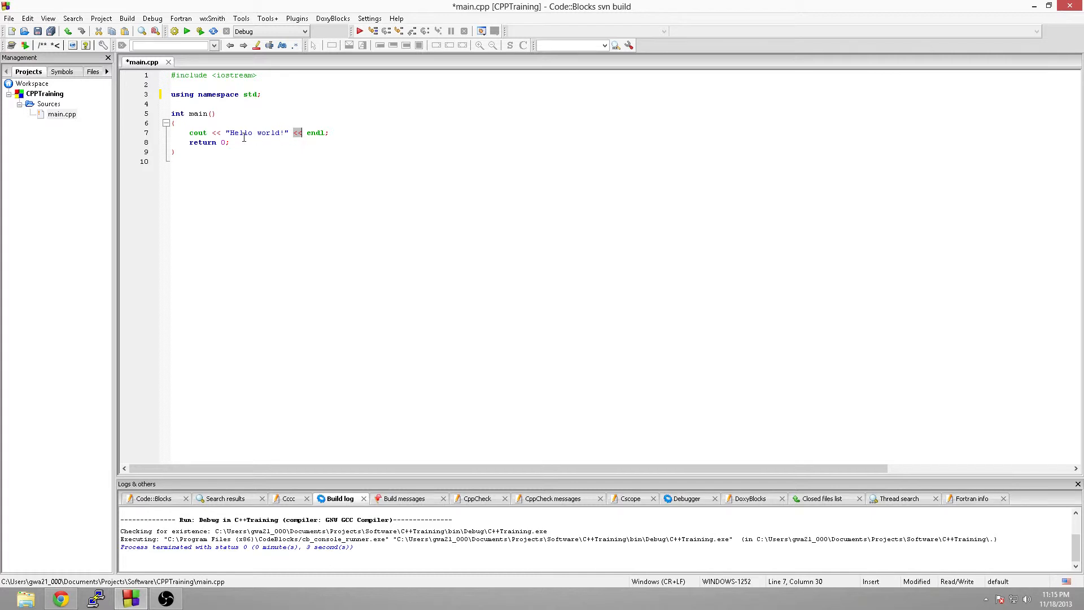
pyautogui.moveTo(307, 156)
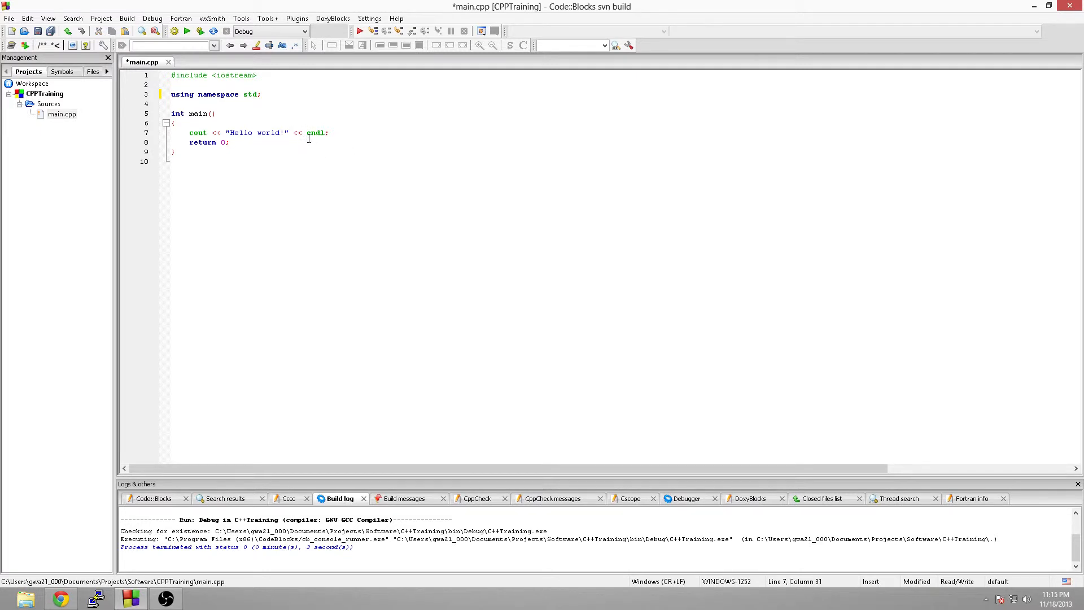
pyautogui.doubleClick(315, 132)
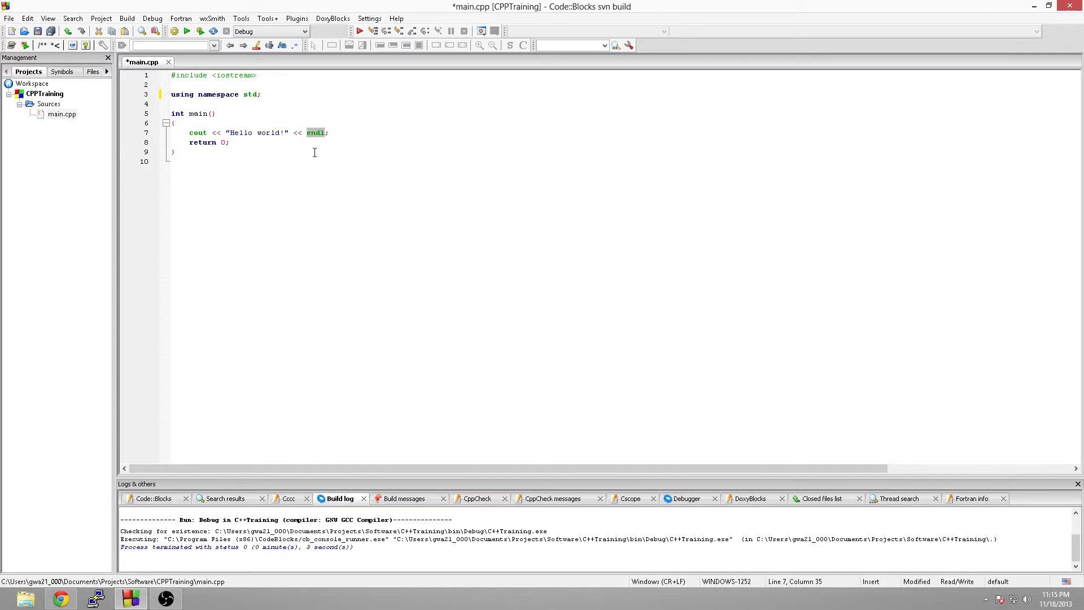
pyautogui.moveTo(315, 134)
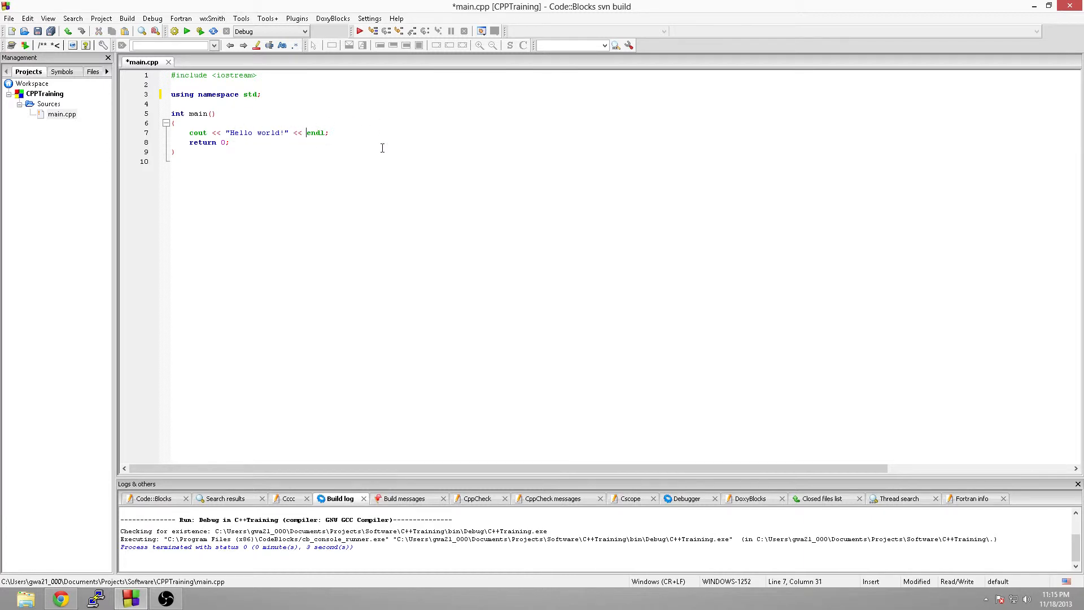
pyautogui.moveTo(293, 123)
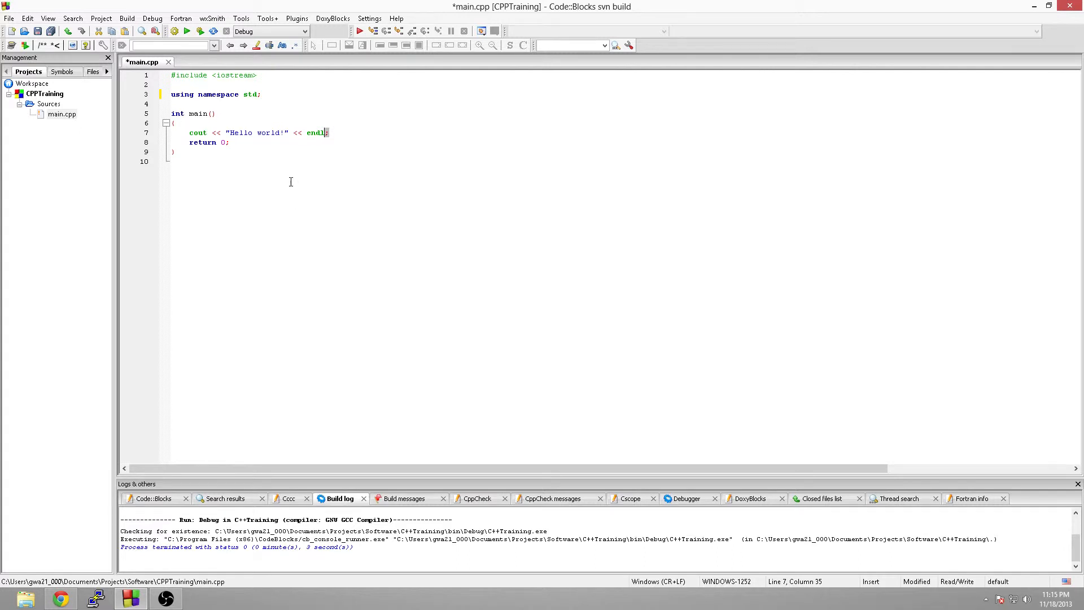
pyautogui.moveTo(280, 176)
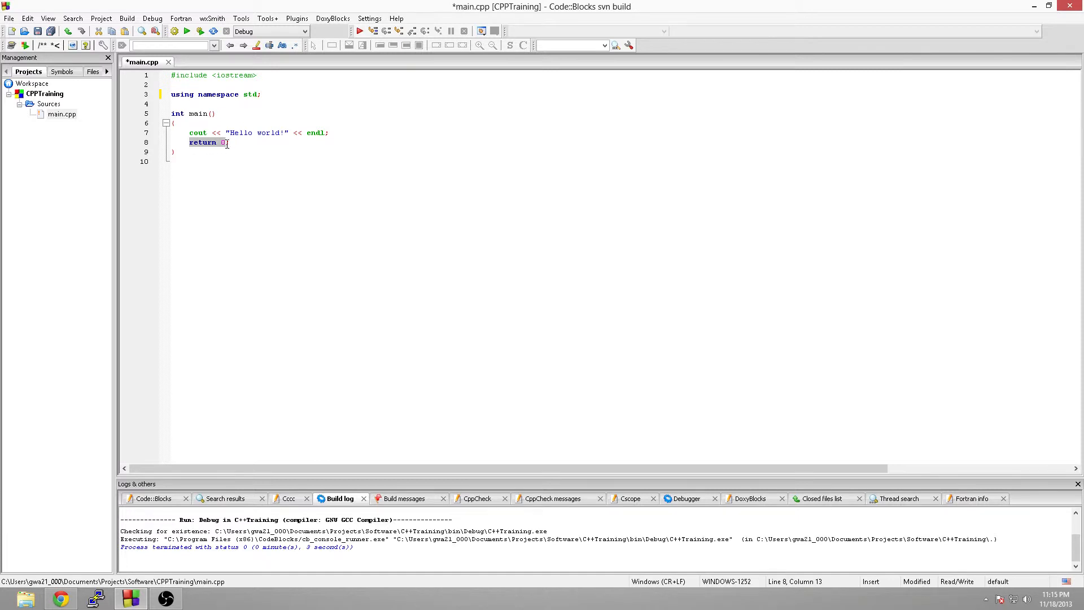
pyautogui.write(';')
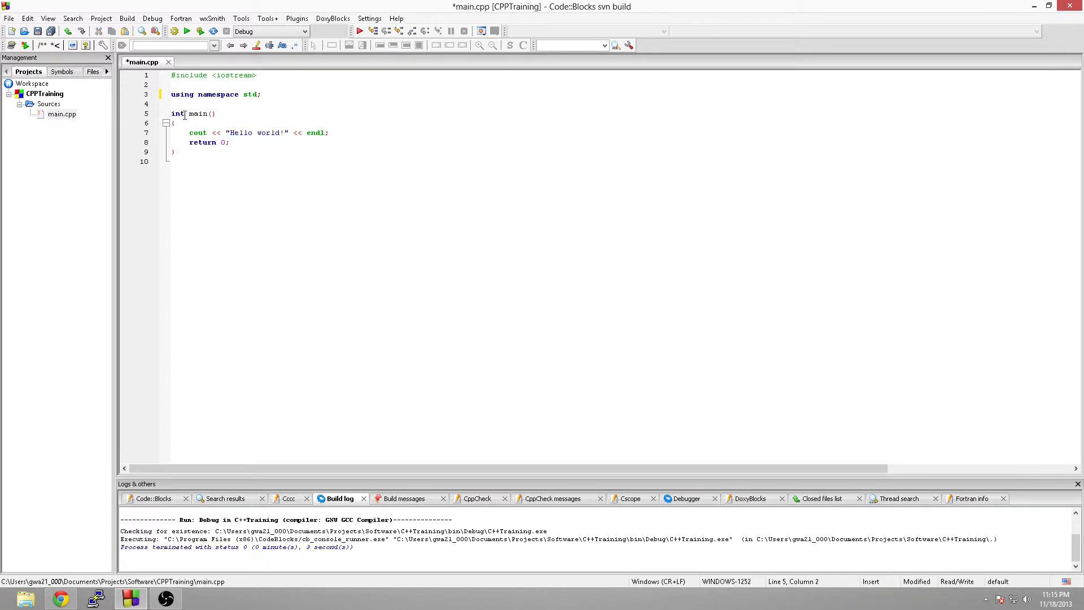
pyautogui.click(224, 143)
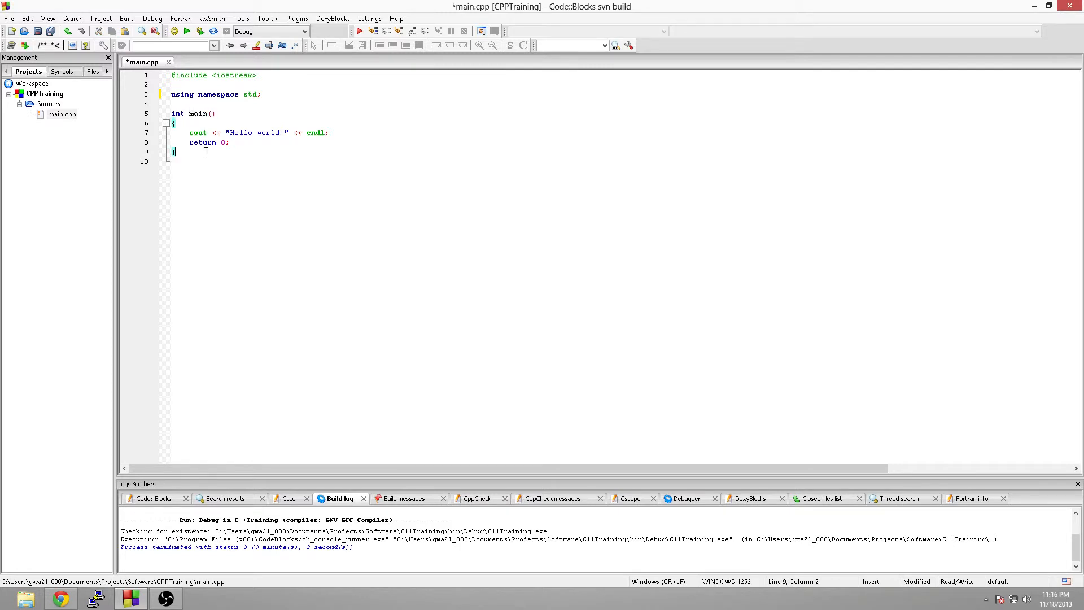
pyautogui.doubleClick(202, 142)
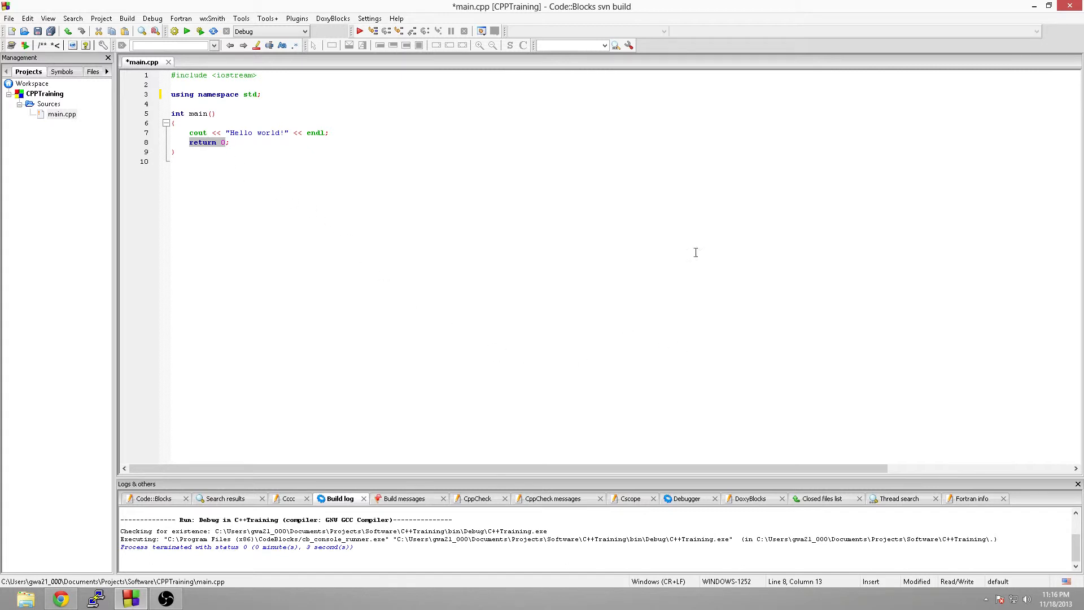
pyautogui.moveTo(473, 564)
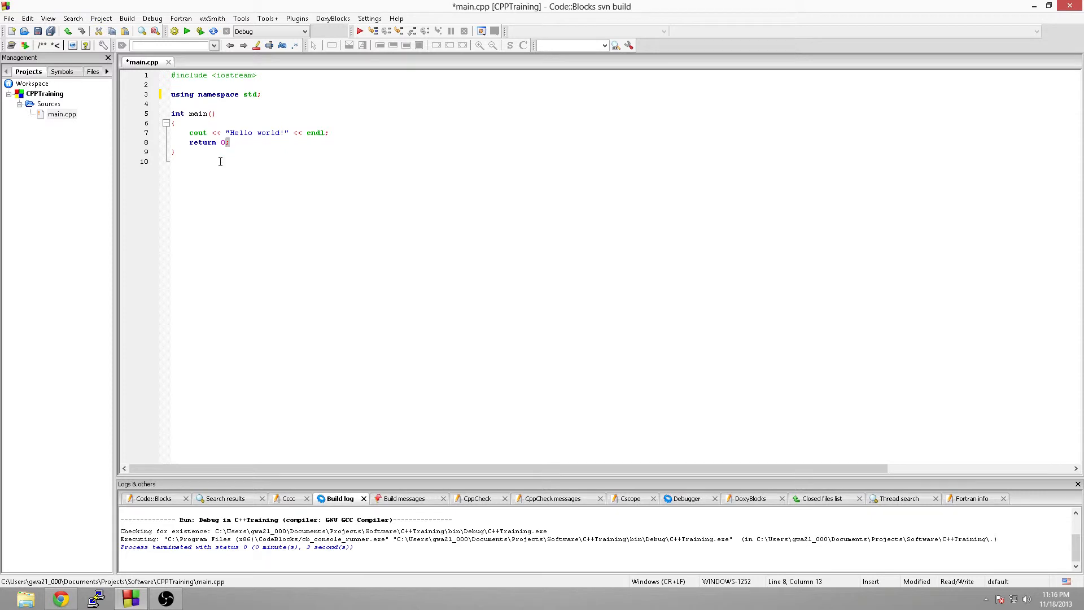
pyautogui.click(173, 152)
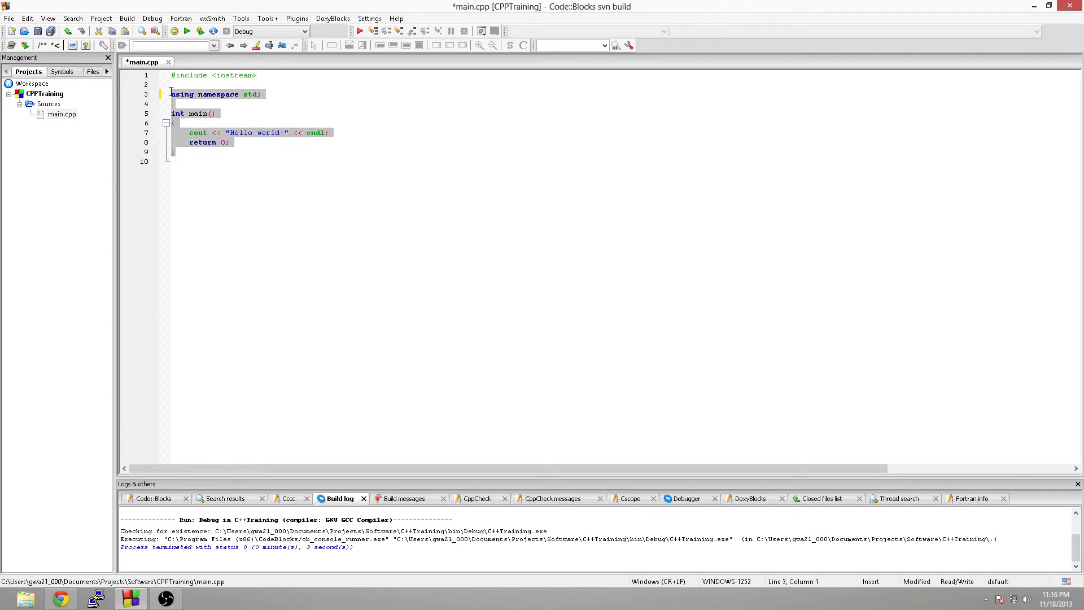
pyautogui.click(175, 151)
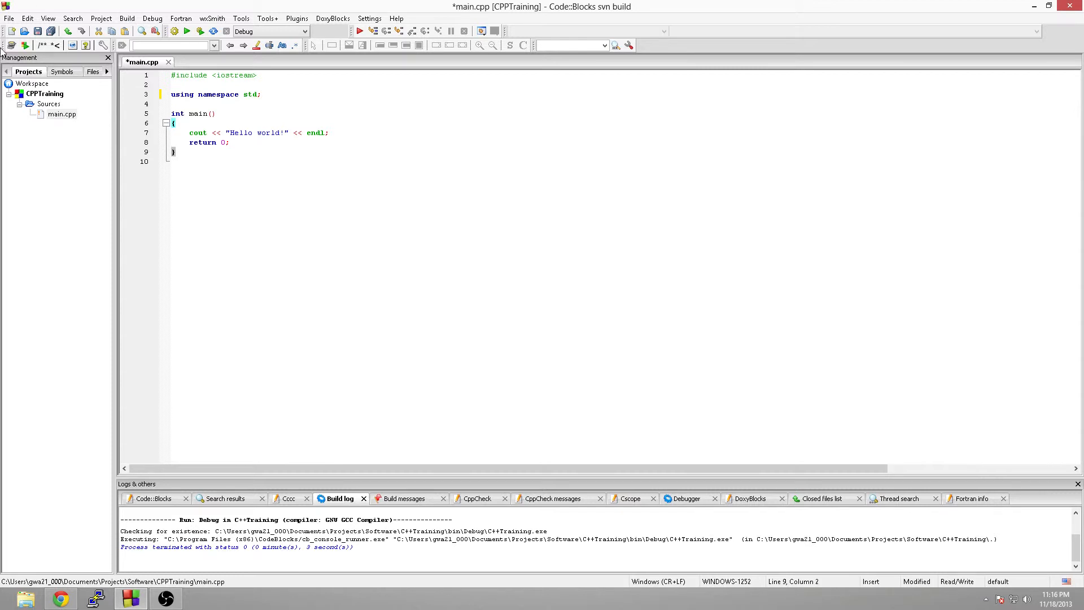
pyautogui.doubleClick(235, 75)
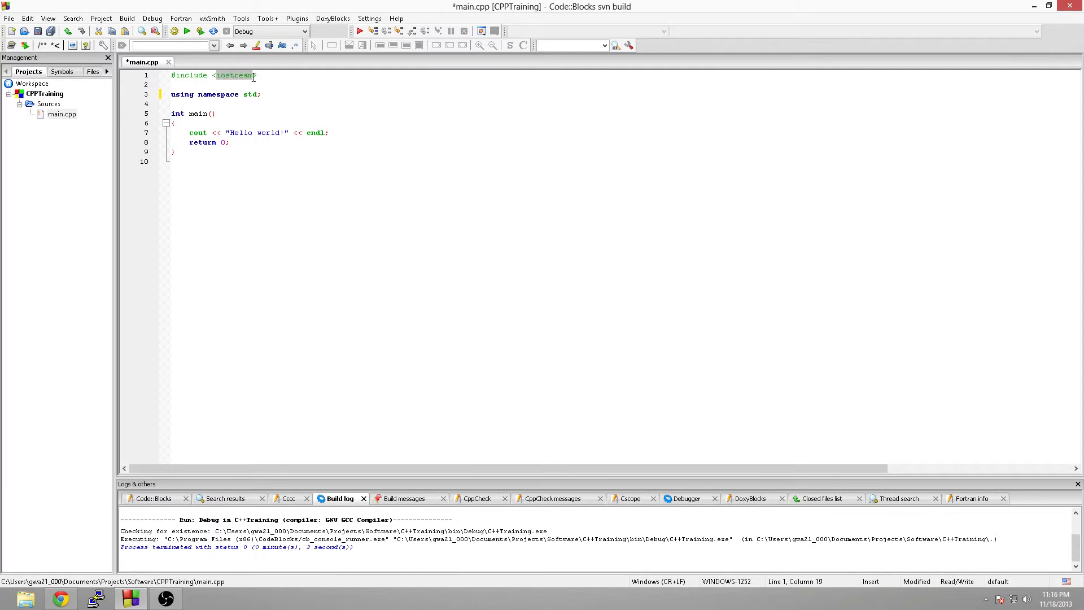
pyautogui.doubleClick(197, 133)
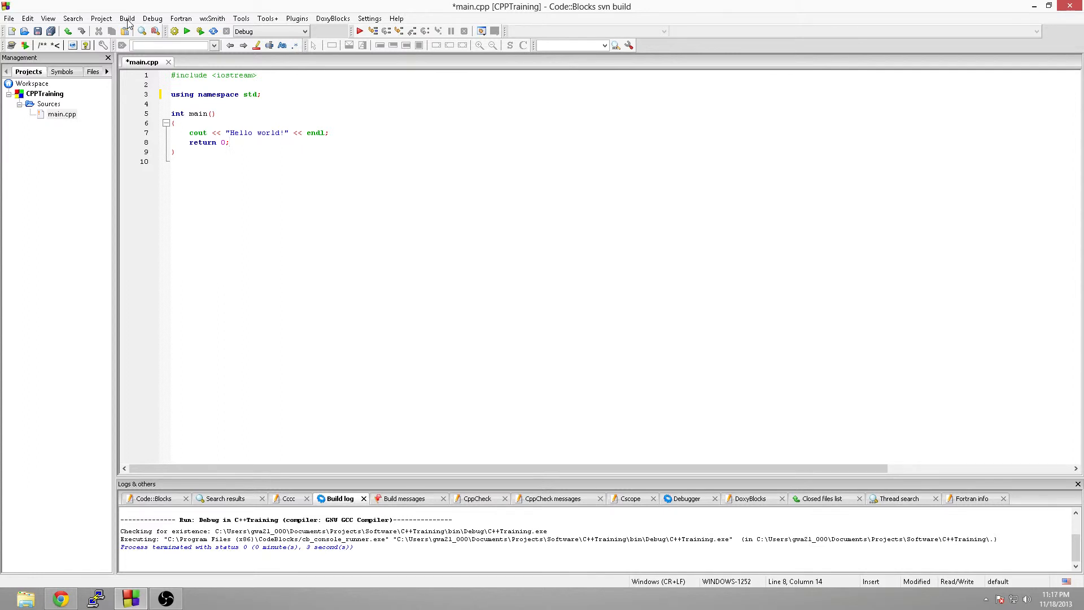
# - Build CPPTraining via the Build menu and highlight the '0 error(s), 0 warning(s)' log line
pyautogui.click(127, 18)
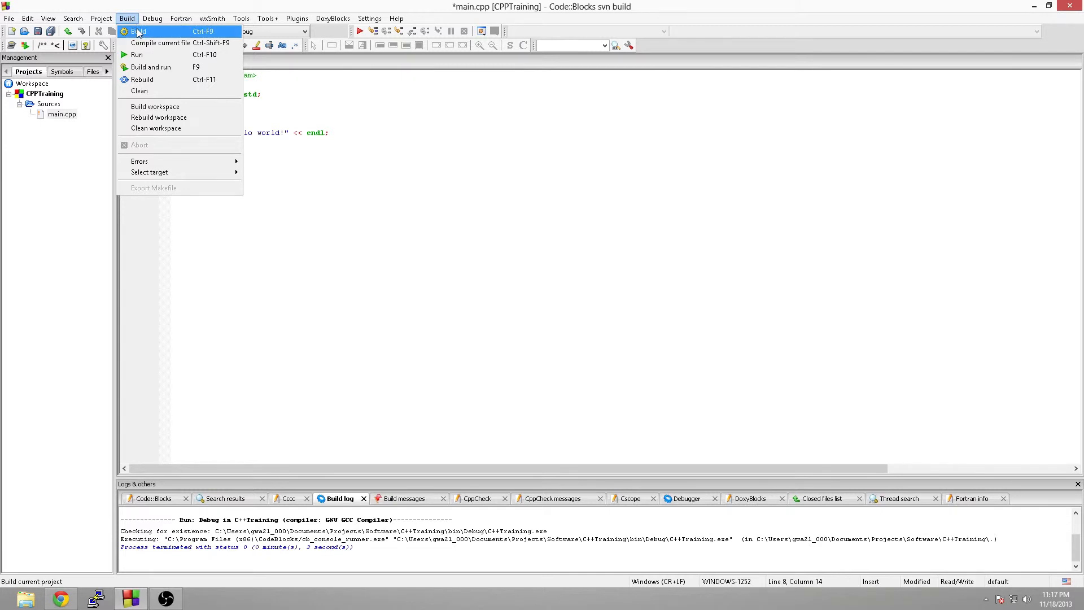
pyautogui.click(136, 32)
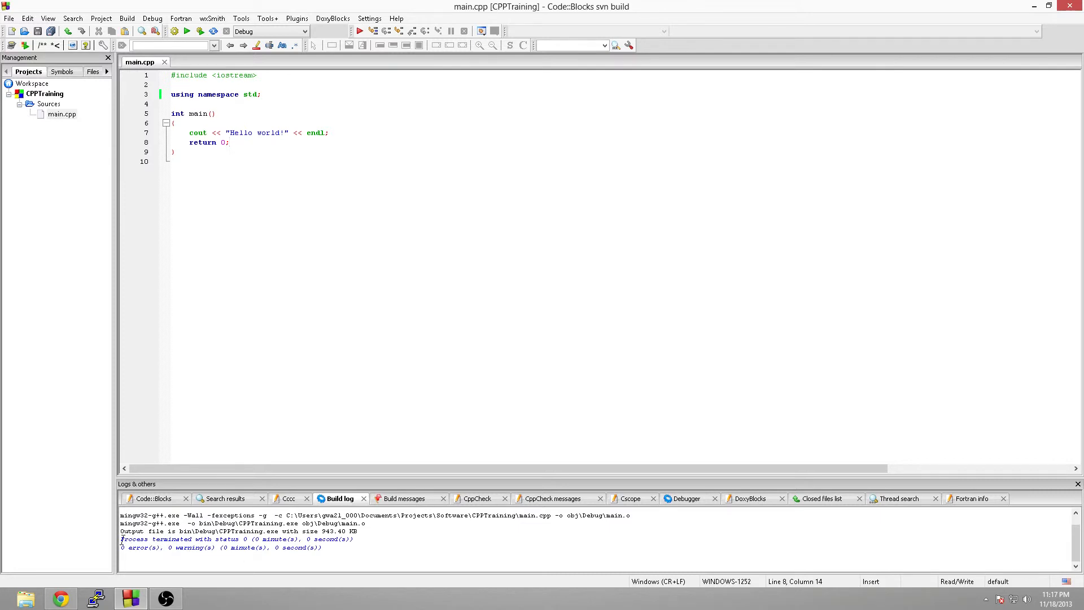
pyautogui.click(228, 143)
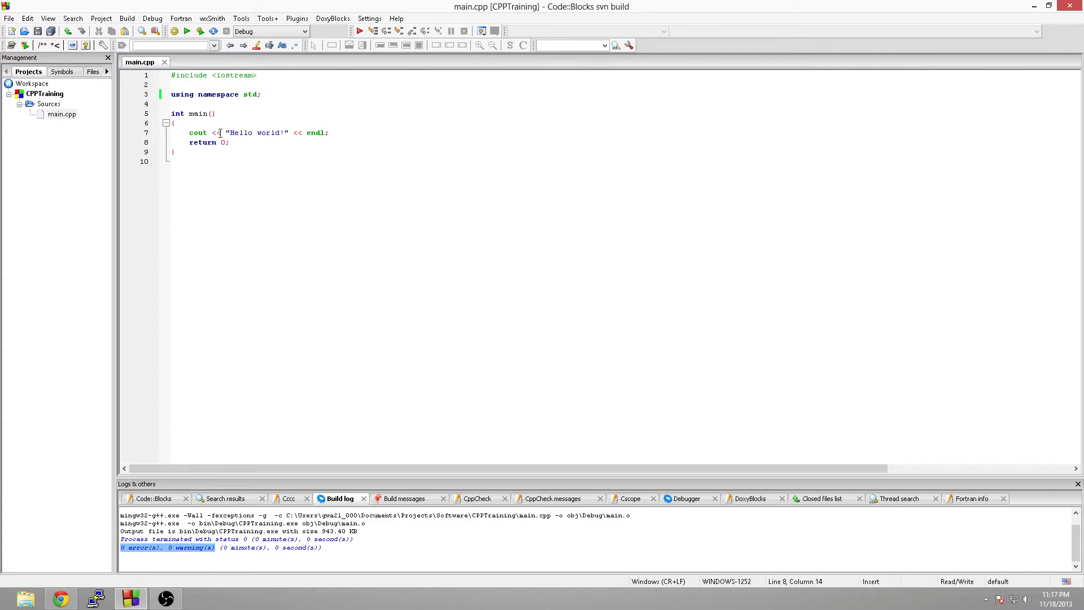
# - Delete one '<' from line 7's cout statement, then type it back to restore <<
pyautogui.press('Backspace')
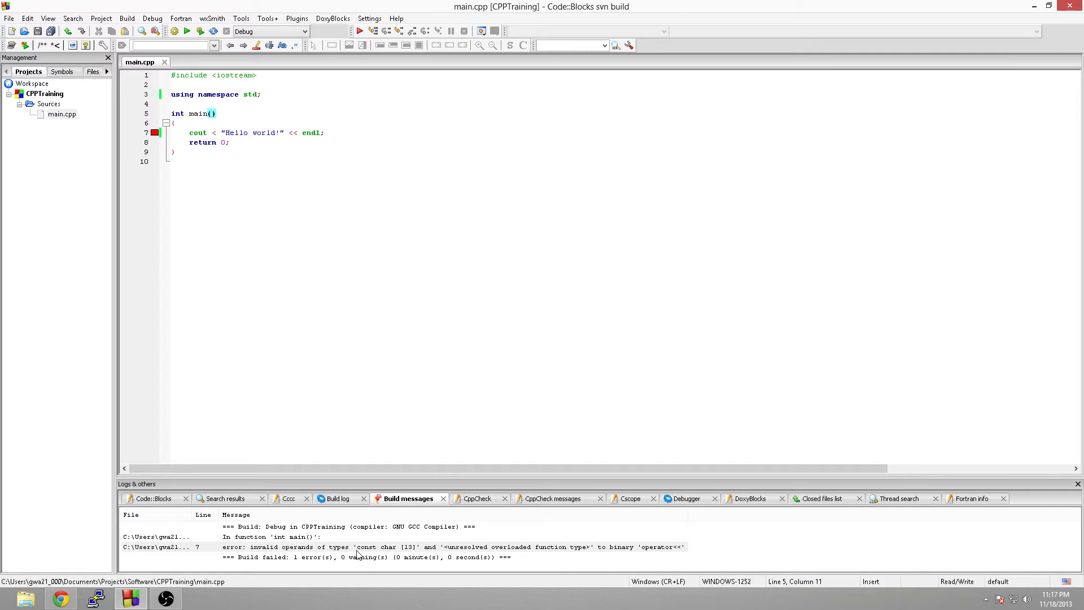
pyautogui.moveTo(675, 559)
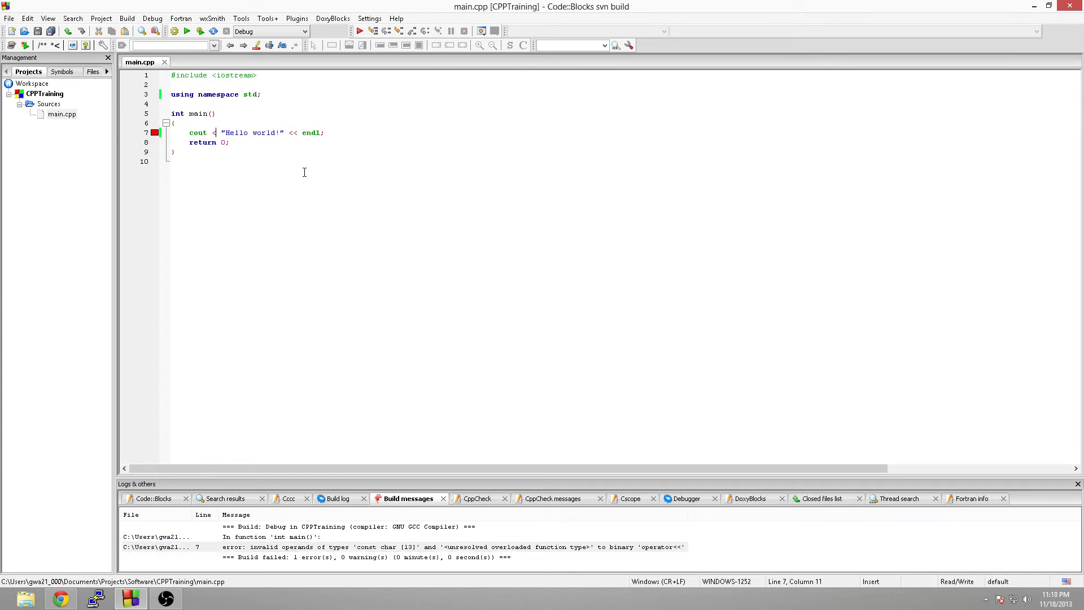
pyautogui.write('<')
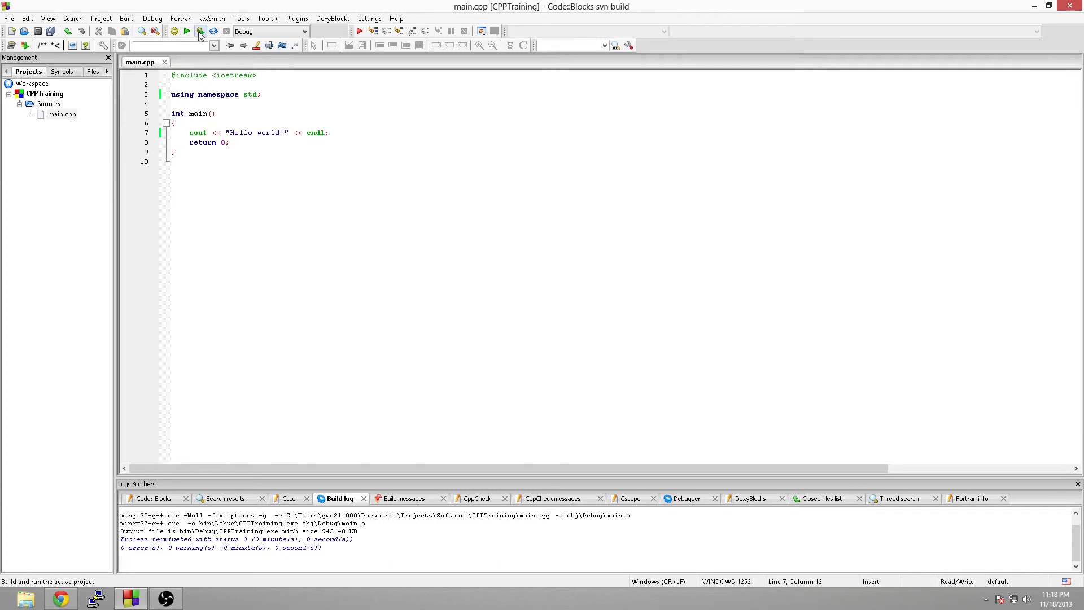
pyautogui.moveTo(187, 32)
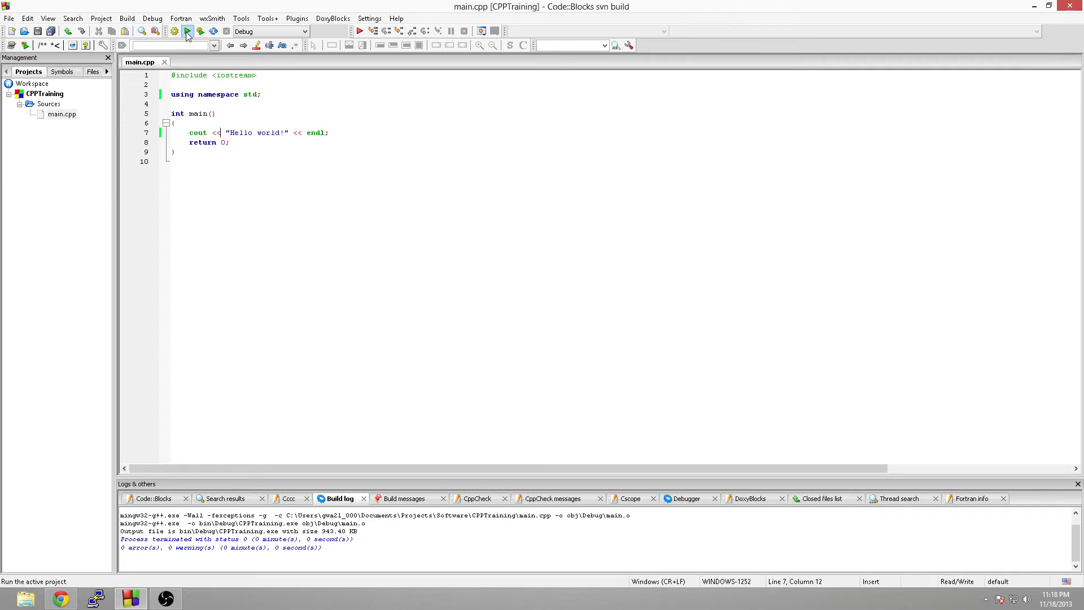
pyautogui.moveTo(188, 31)
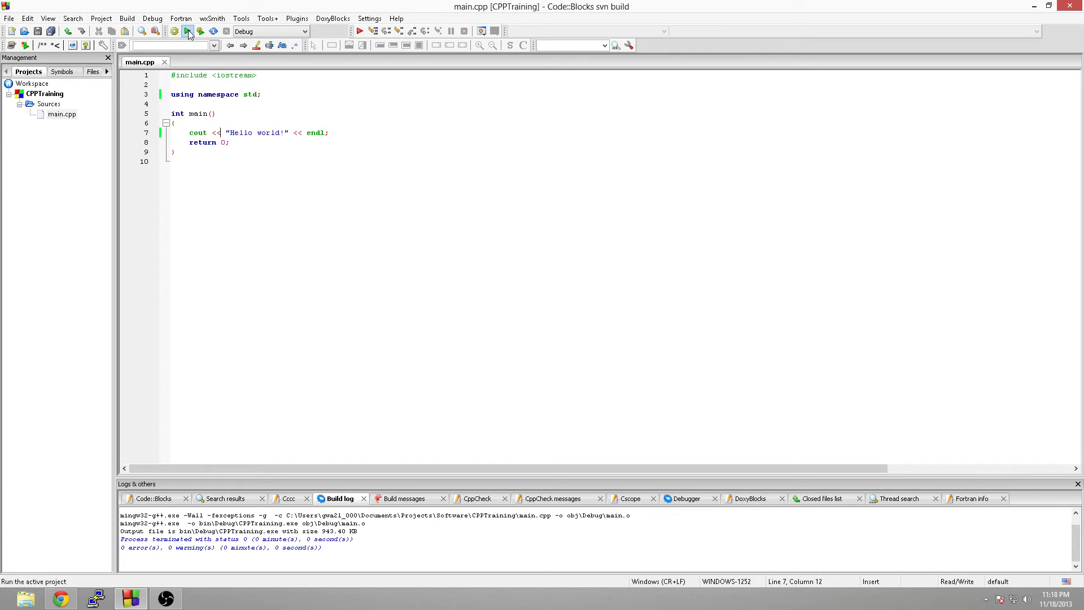
# - Run the compiled program so the console prints Hello world!
pyautogui.click(186, 32)
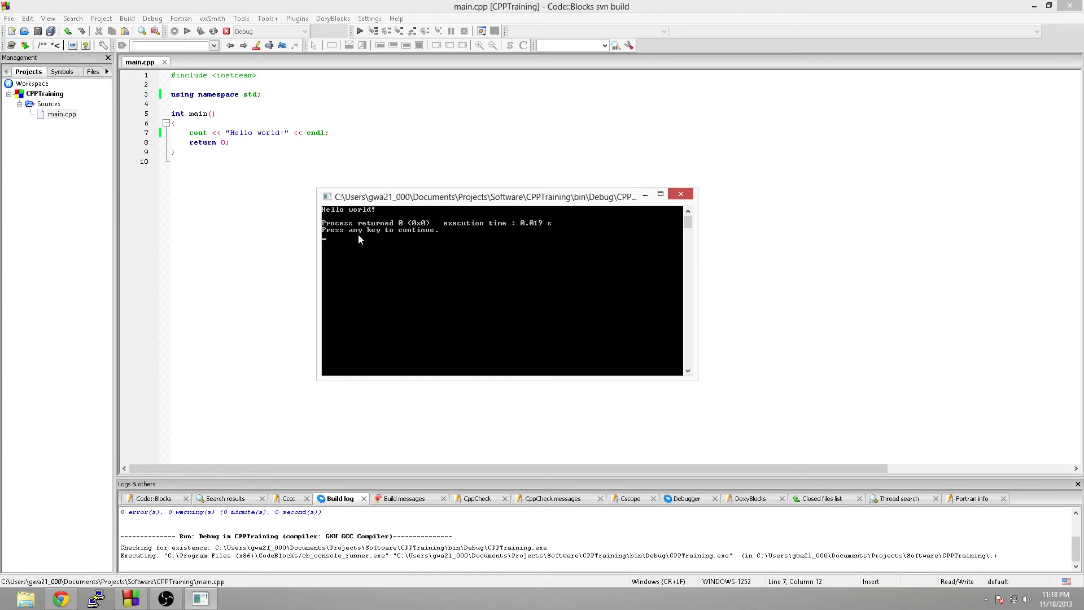
pyautogui.moveTo(534, 259)
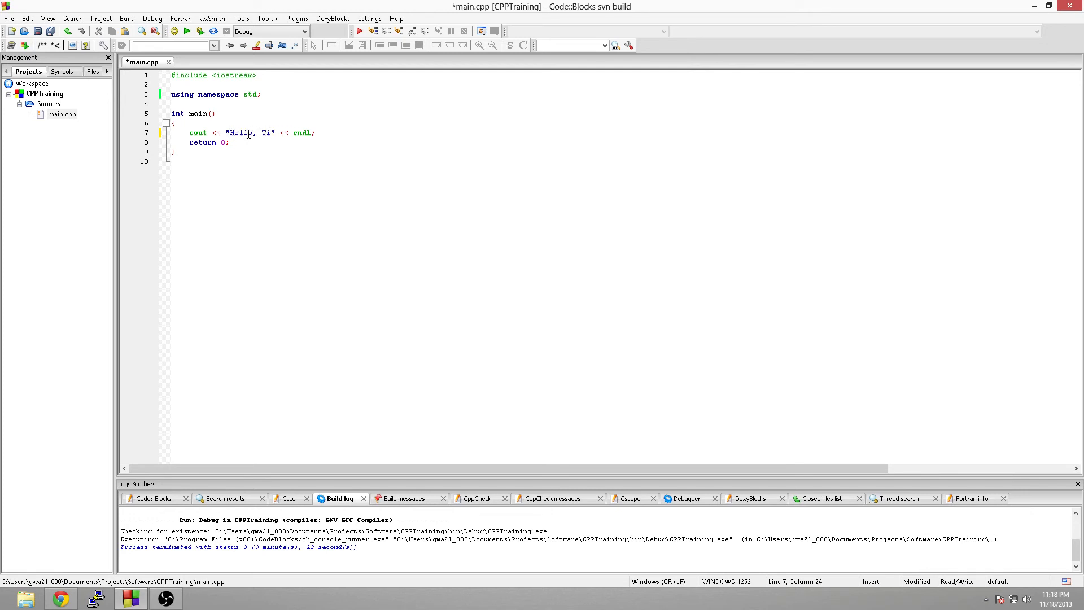
# - Change the cout greeting on line 7 of main.cpp to "Hello, Tim"
pyautogui.write('m')
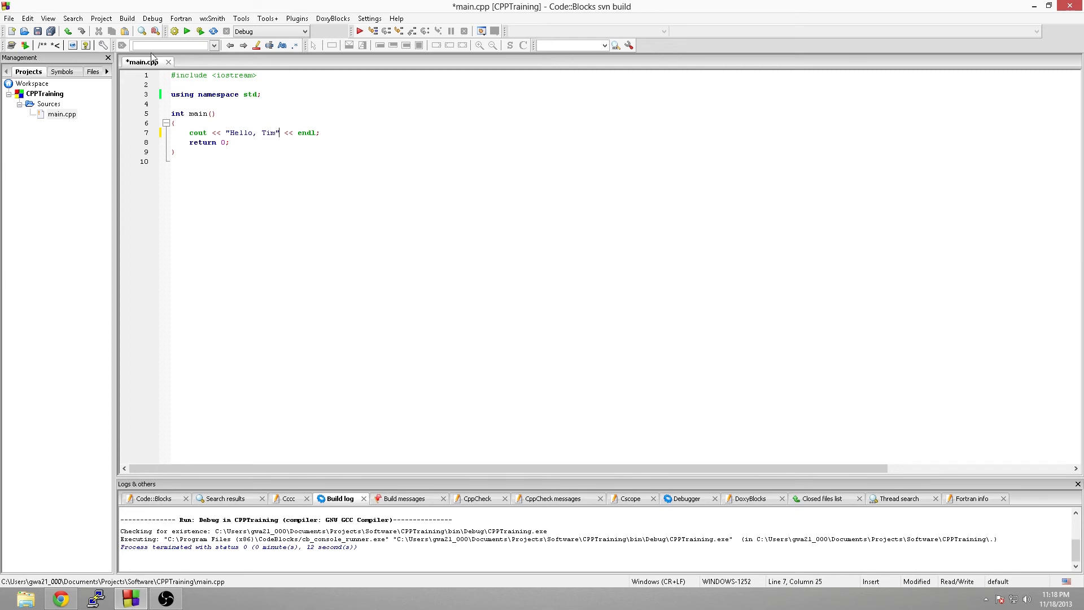
pyautogui.moveTo(116, 15)
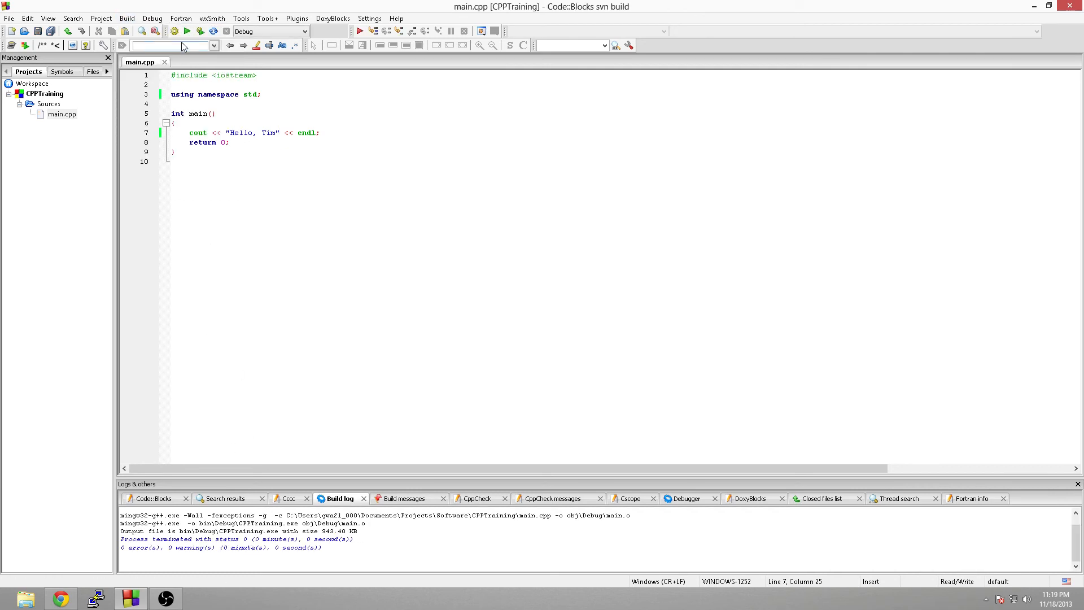
# - Run the rebuilt program so the console prints "Hello, Tim" with return value 0
pyautogui.click(187, 30)
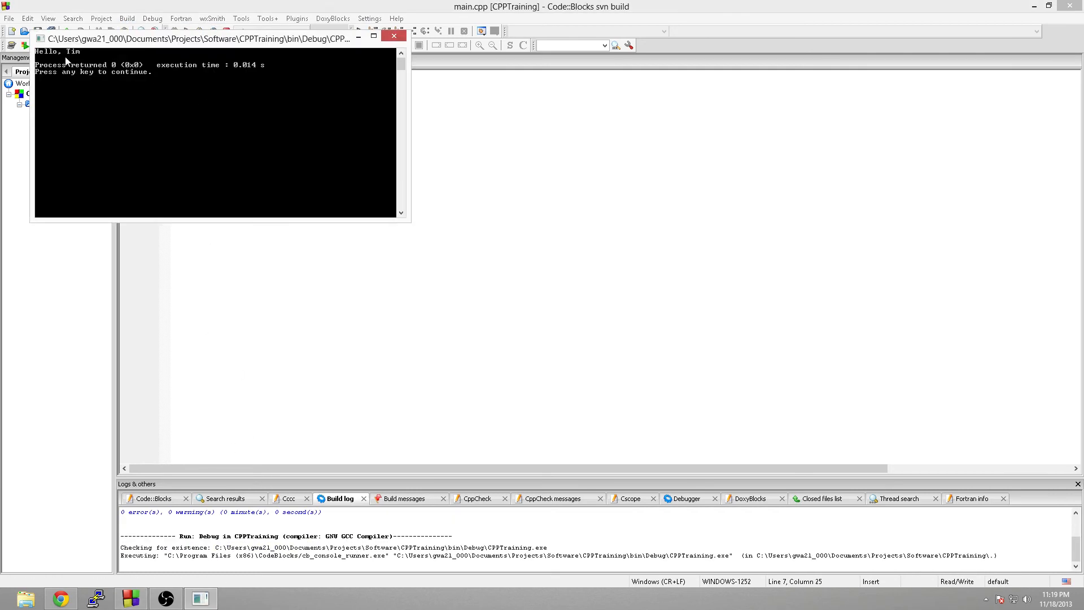
pyautogui.moveTo(94, 103)
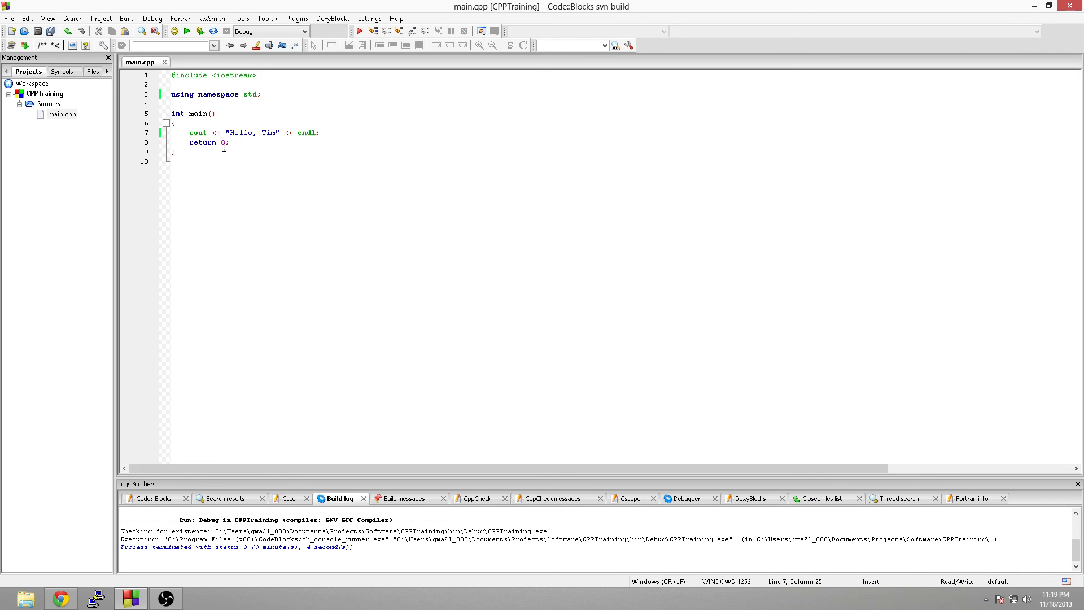
pyautogui.moveTo(455, 386)
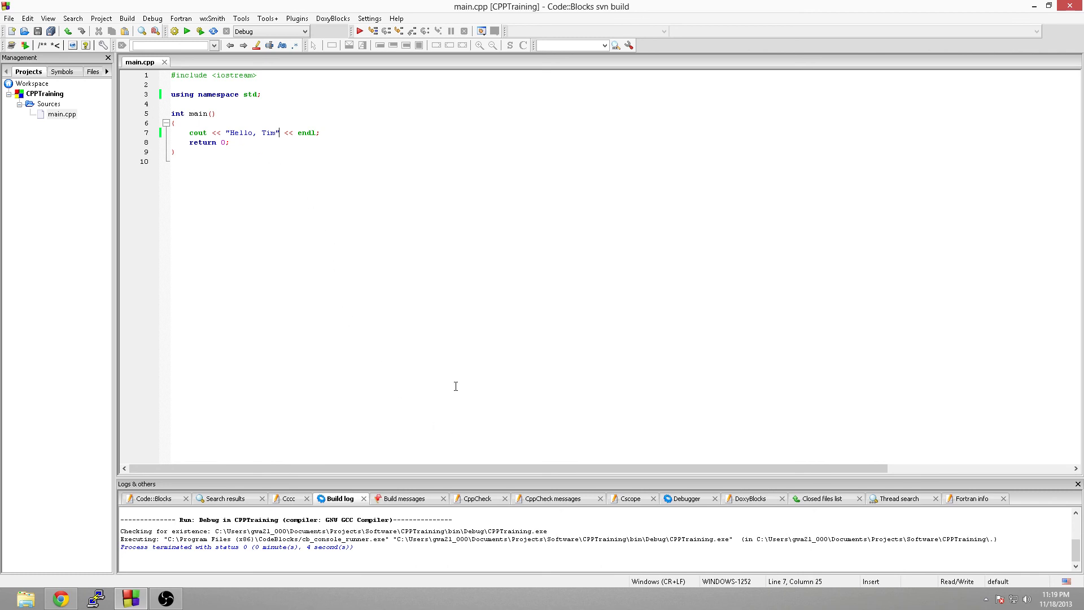
pyautogui.moveTo(313, 246)
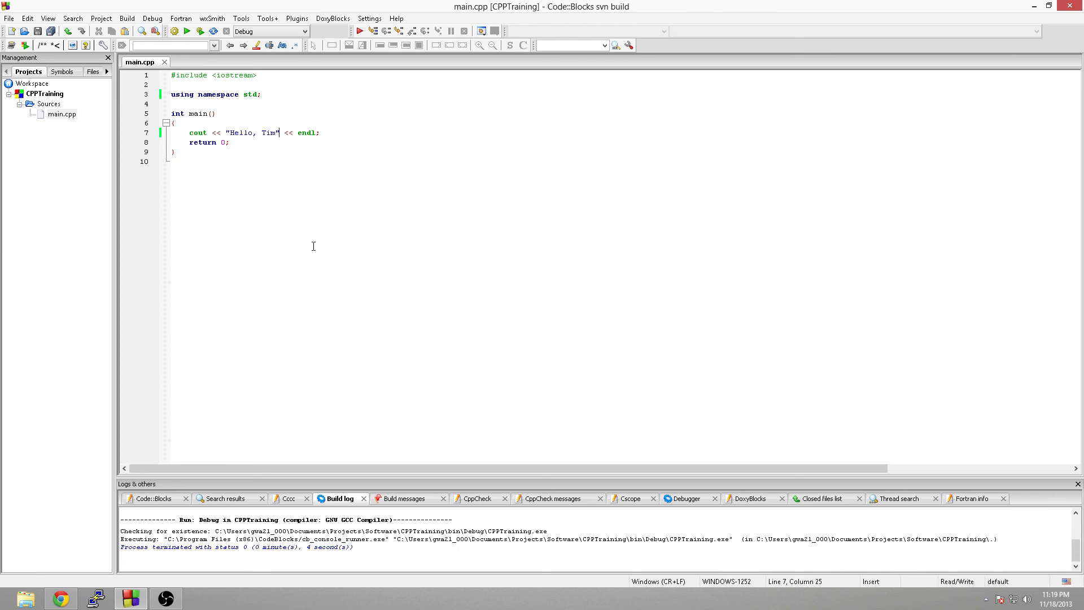